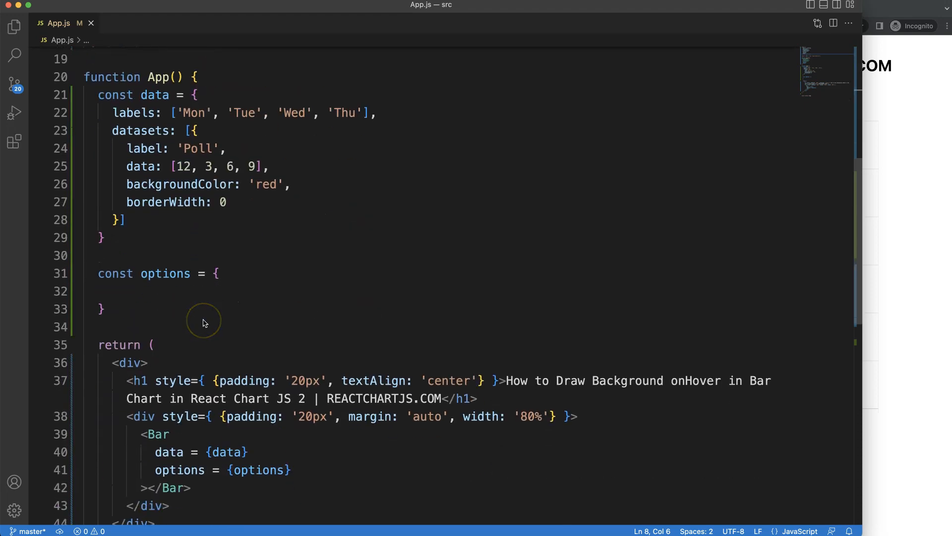
Step: Add plugins={[segmentHighlighter]} as a prop on the Bar element below options
scroll(down, 3)
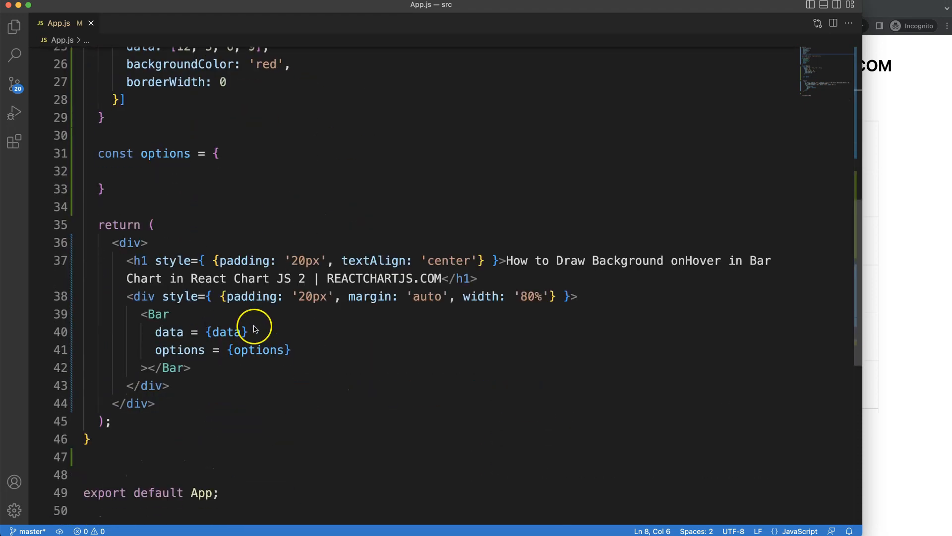
text(plugi)
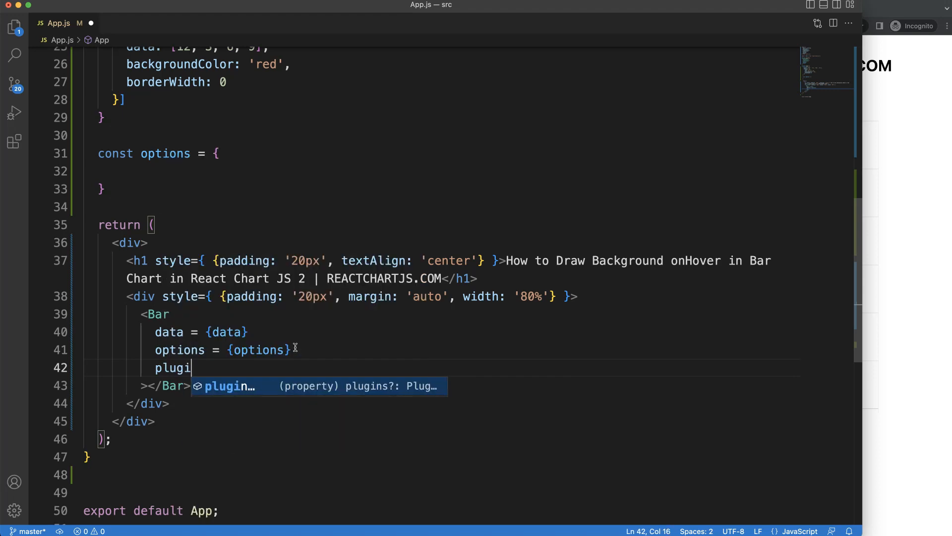
text(ns =)
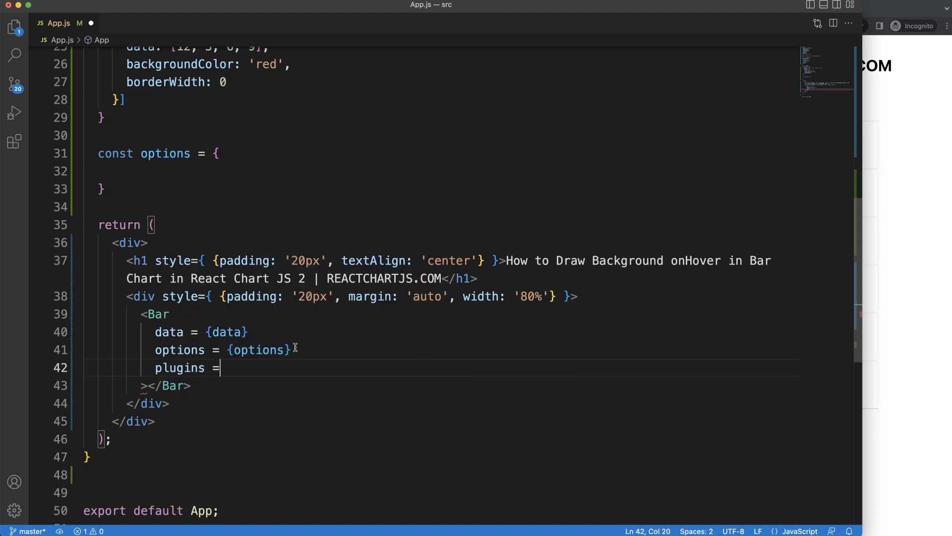
text({)
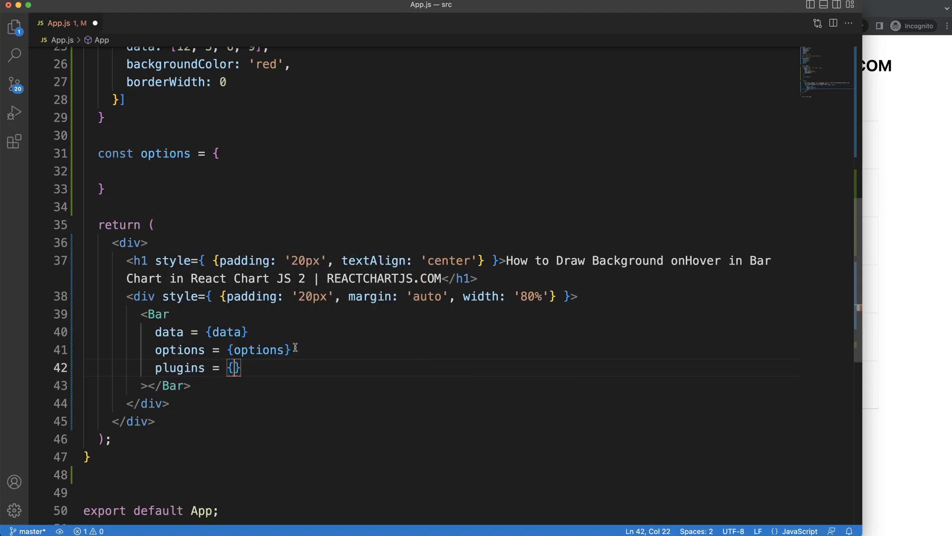
text([)
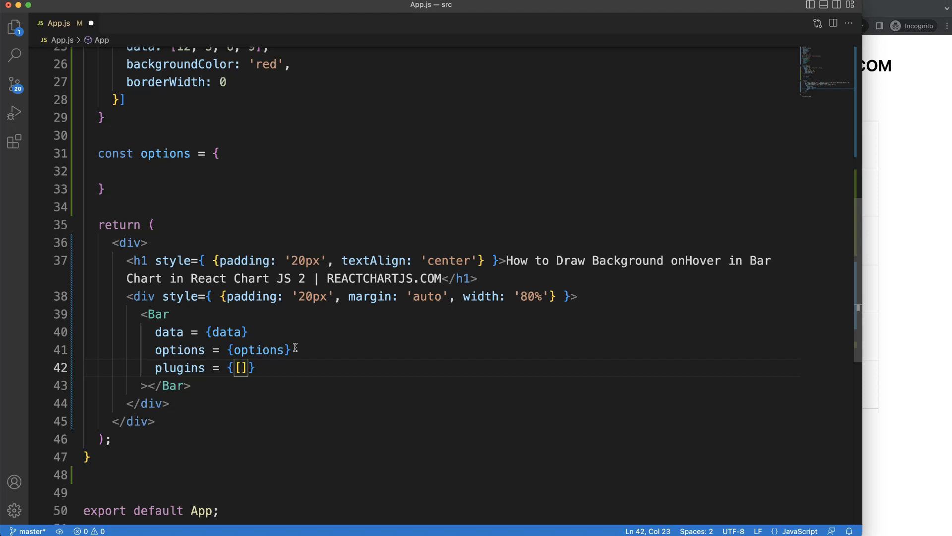
text(segm)
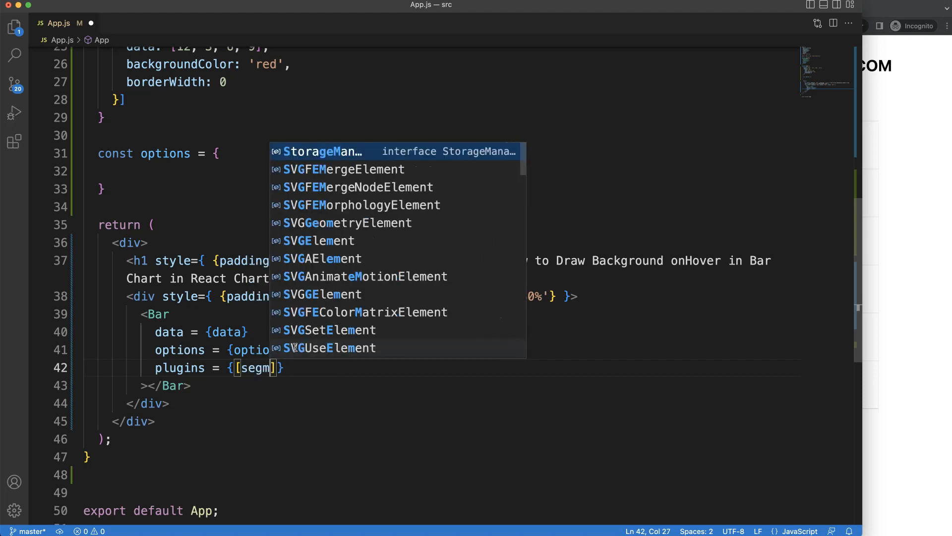
text(ent)
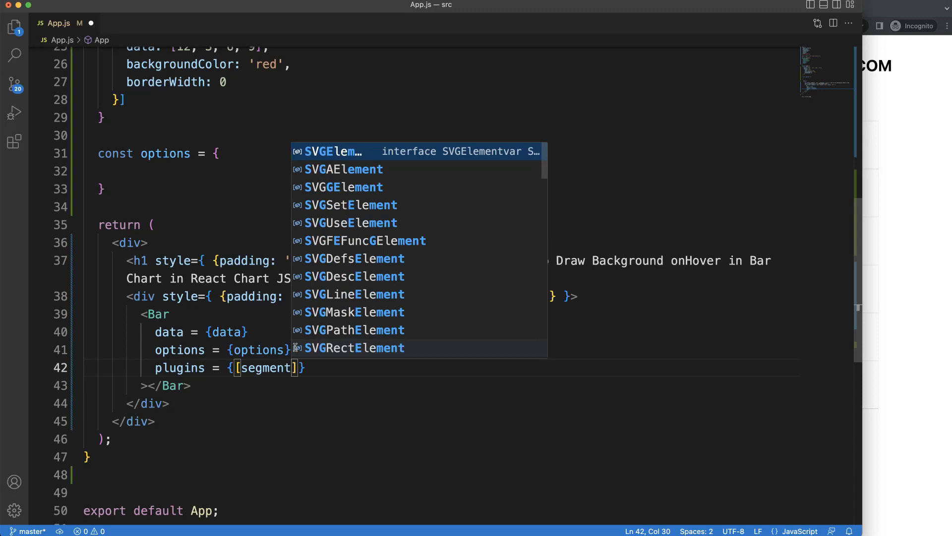
text(Highlighet)
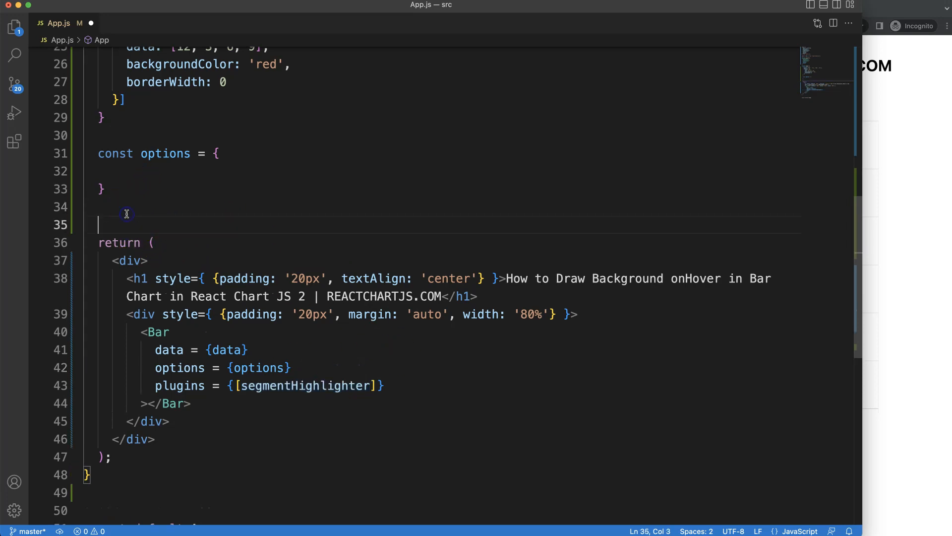
Step: Declare const segmentHighlighter = { id: 'segmentHighlighter' } above the return
text(const segmentHighlighter)
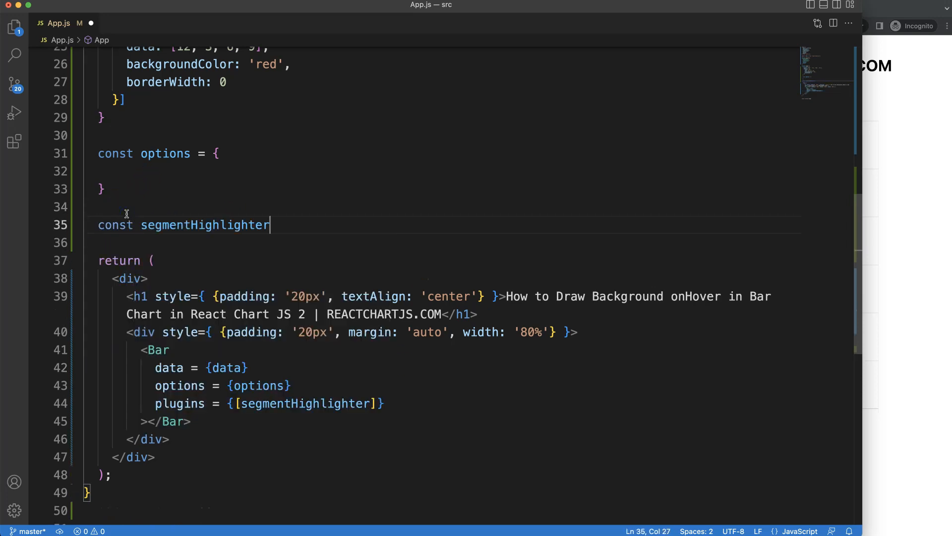
text(= {)
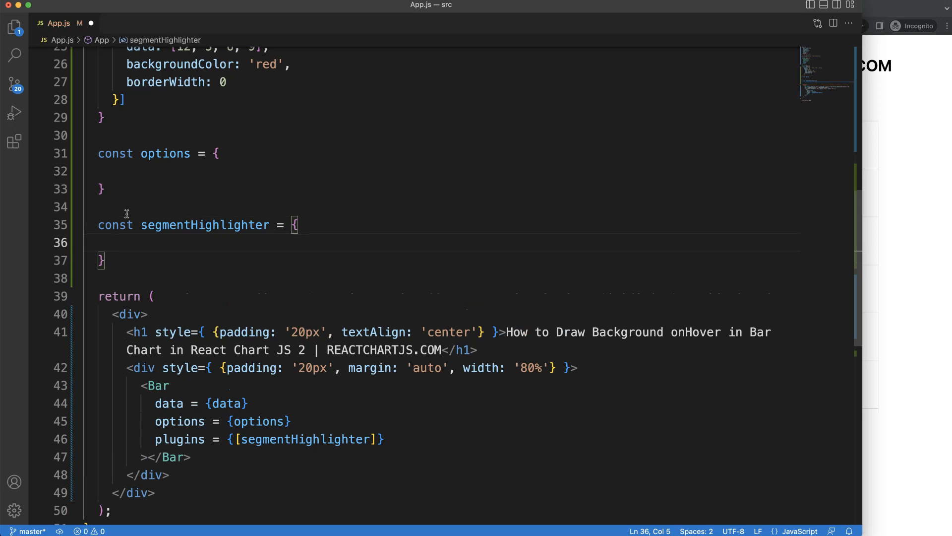
text(id: 'segmentHighlighter',)
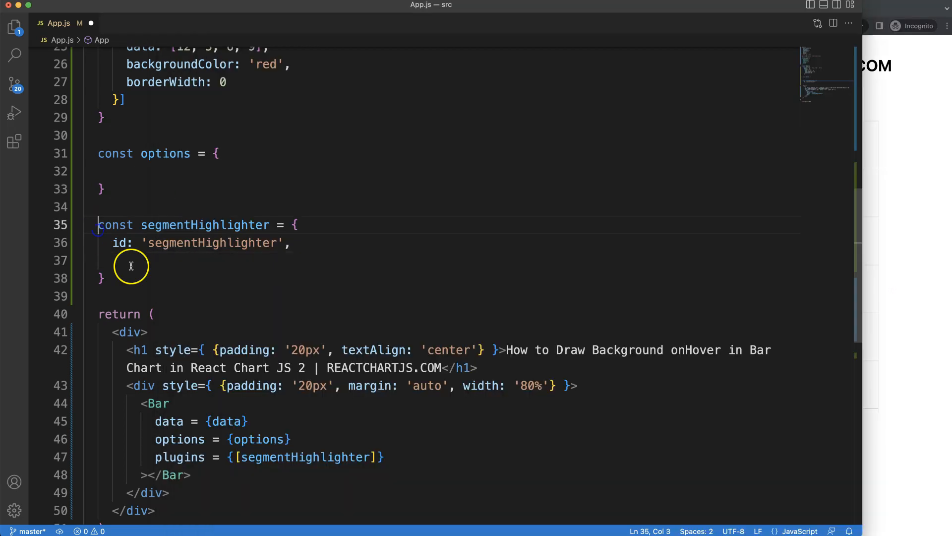
Step: Add an empty beforeDatasetsDraw(chart, args, pluginOptions) hook to the plugin object
text(befp)
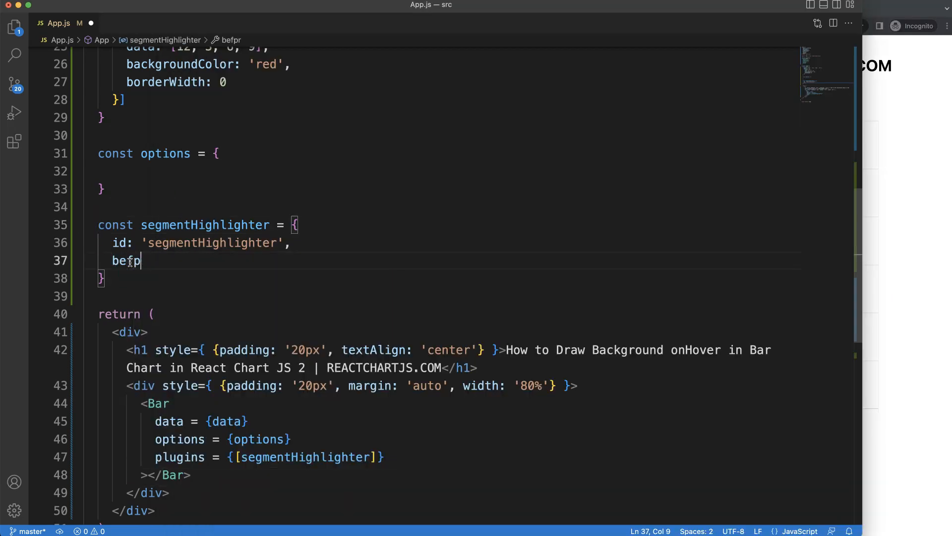
text(oreDatasets)
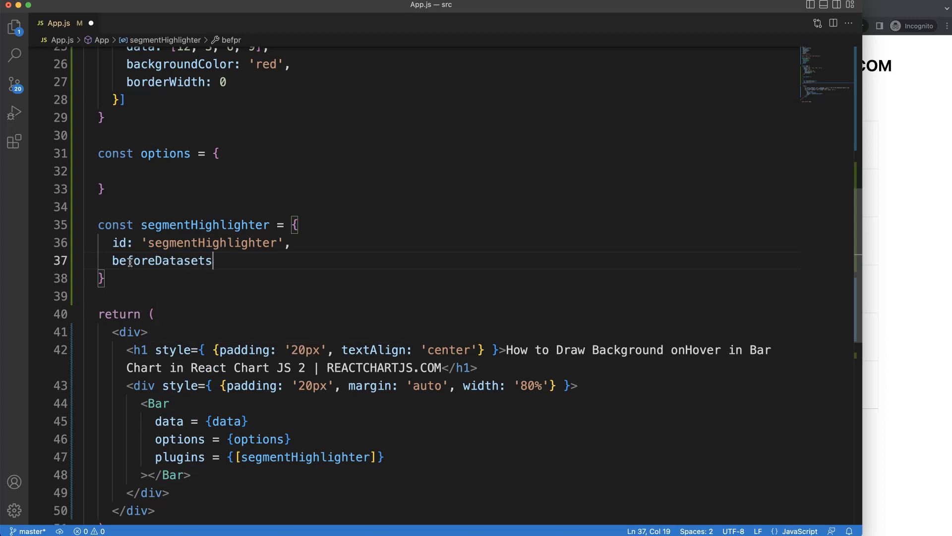
text(Draw(c)
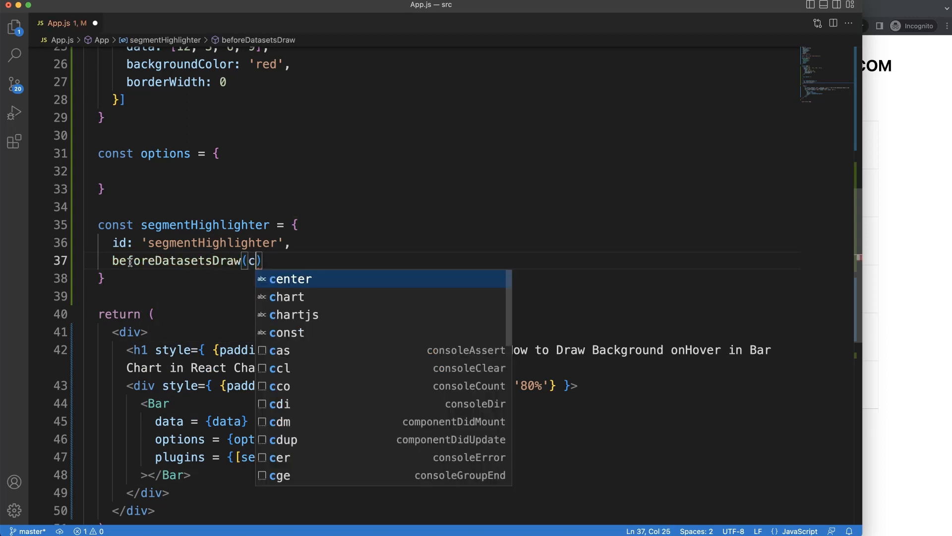
text(hart, args, Pl)
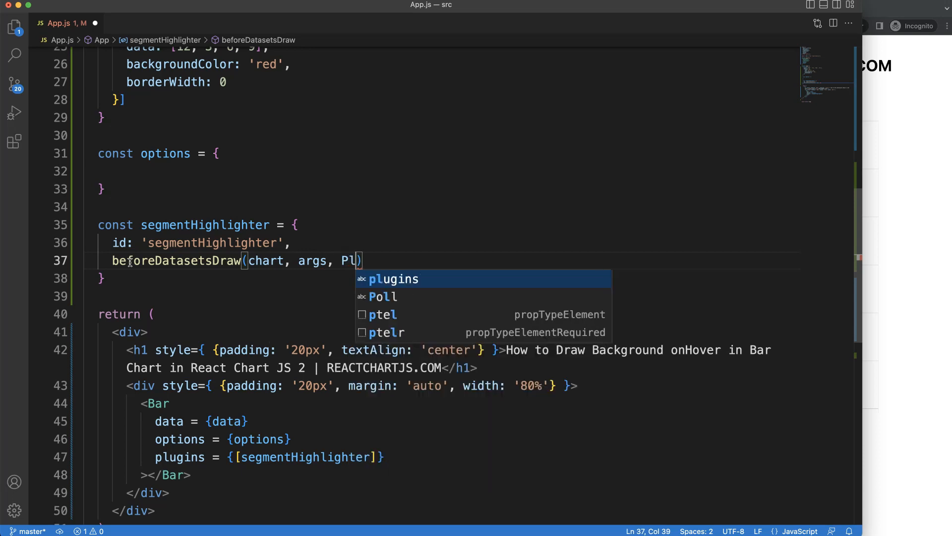
text(ugin)
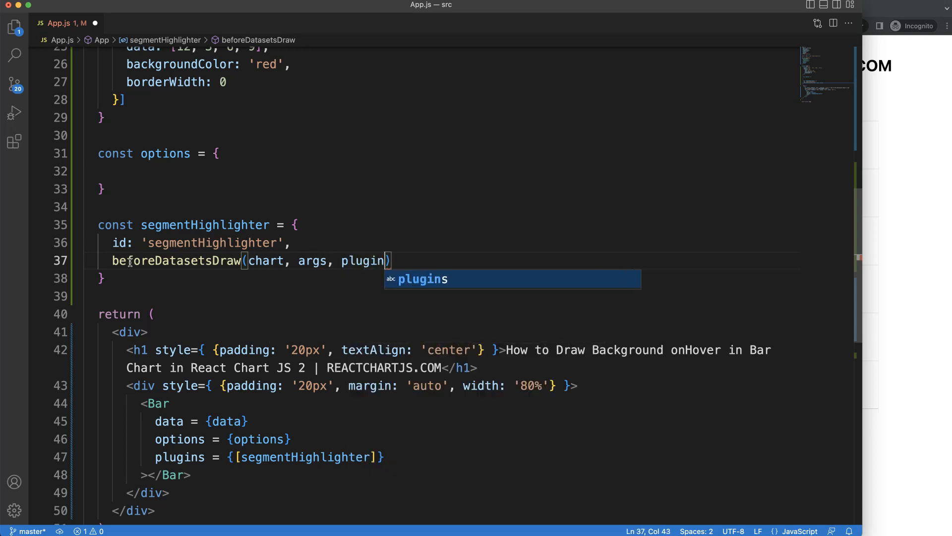
text(Options)
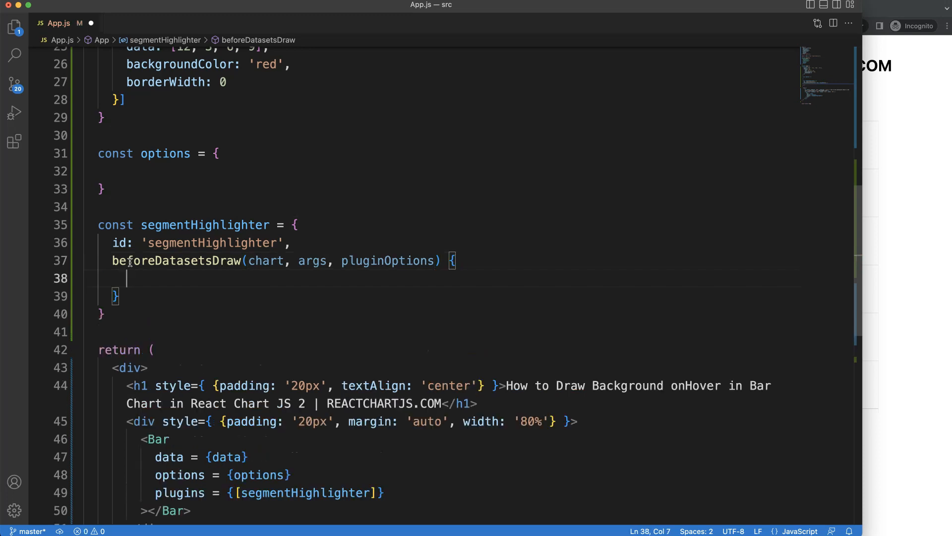
Step: Start const { ctx, tooltip, chartArea } = chart; inside beforeDatasetsDraw
text(const {} =)
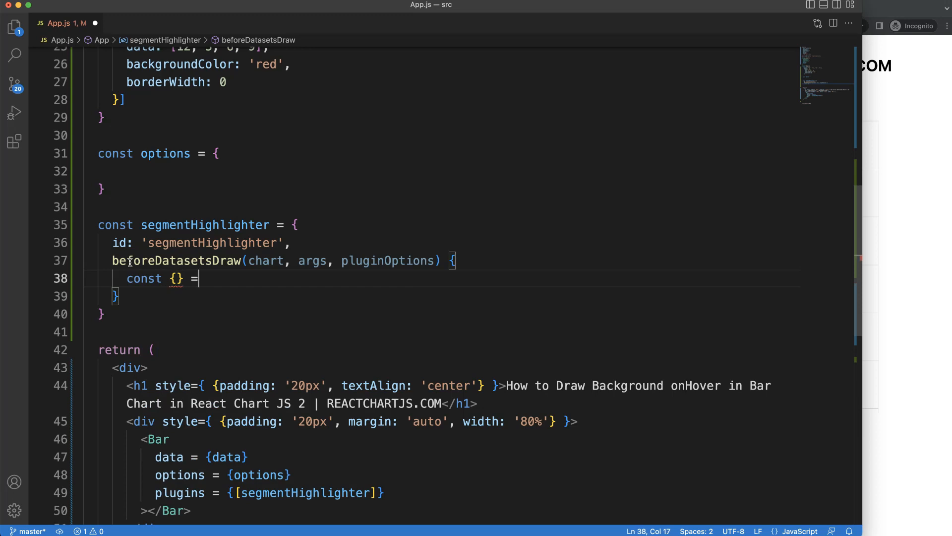
text(chart;)
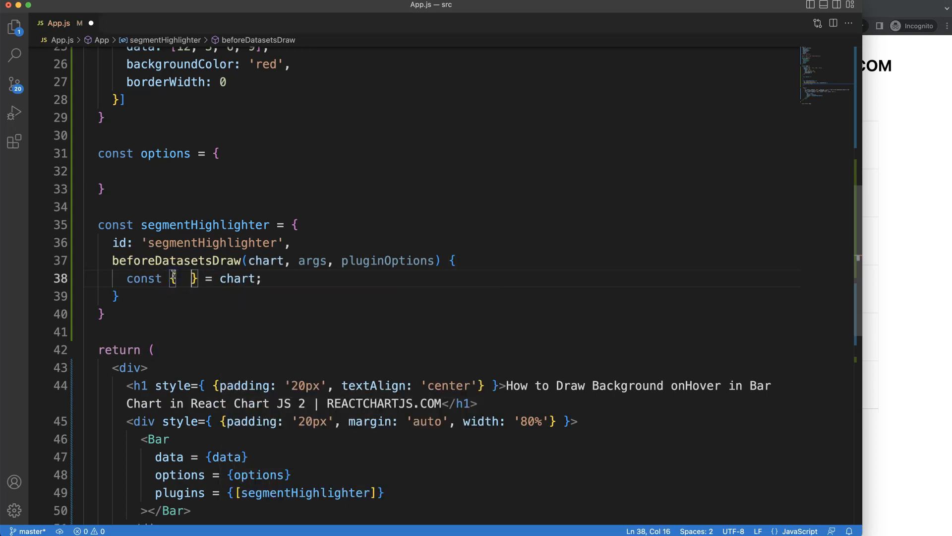
key(Left)
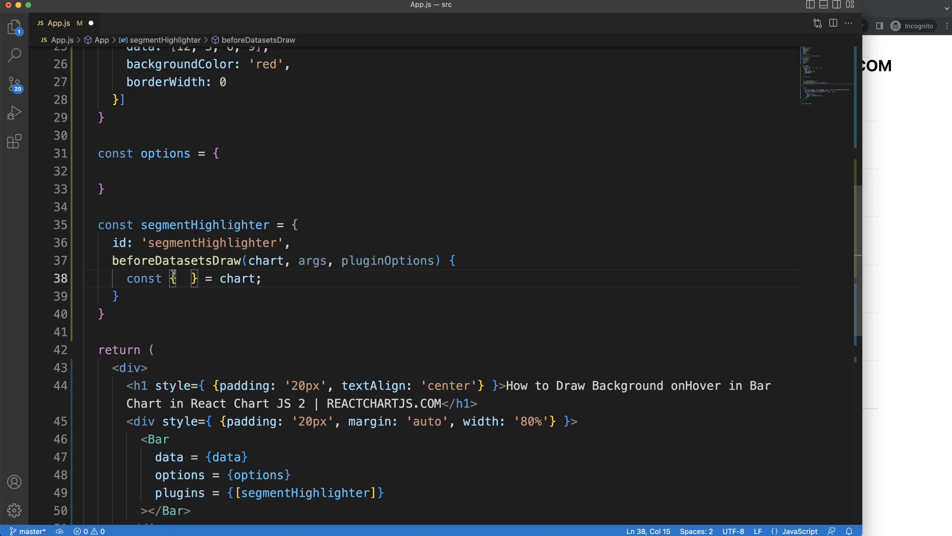
text(ctx,)
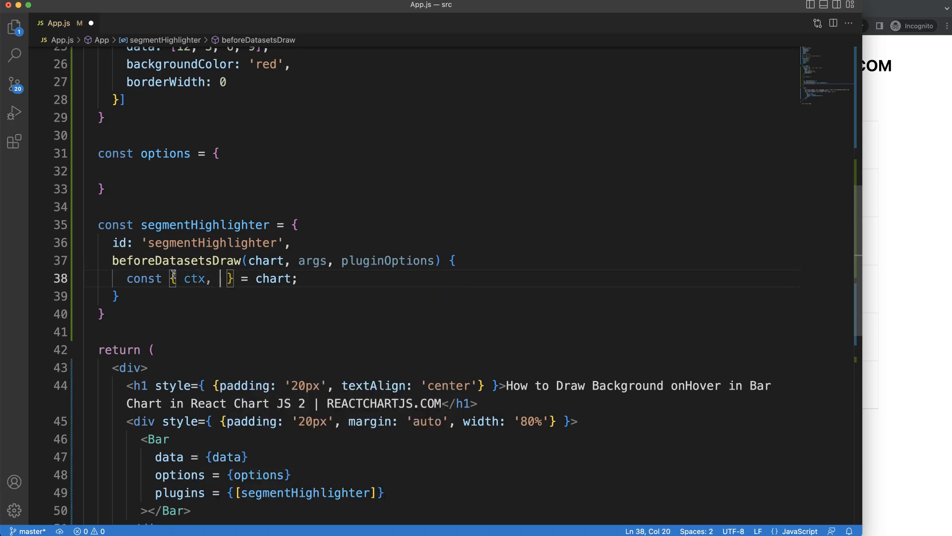
text(tooltip, c)
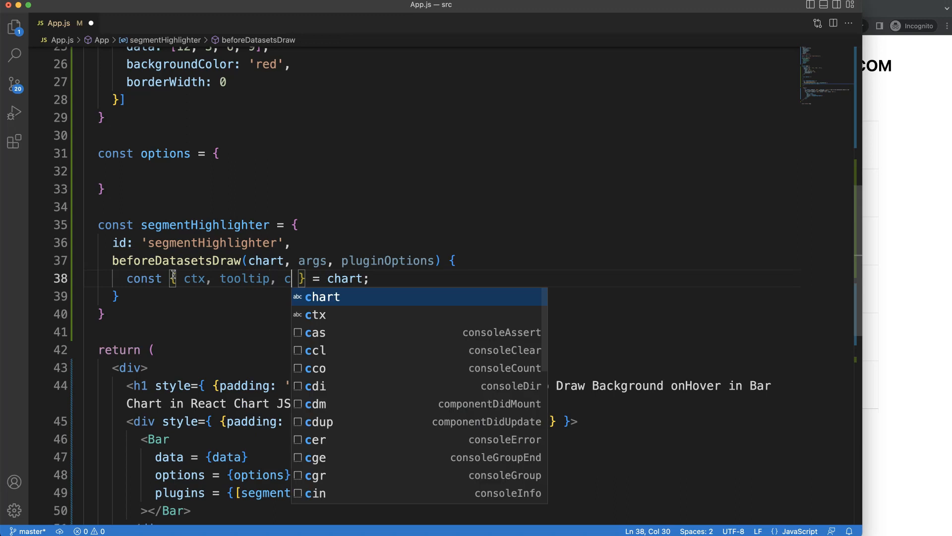
text(hartArea: { .)
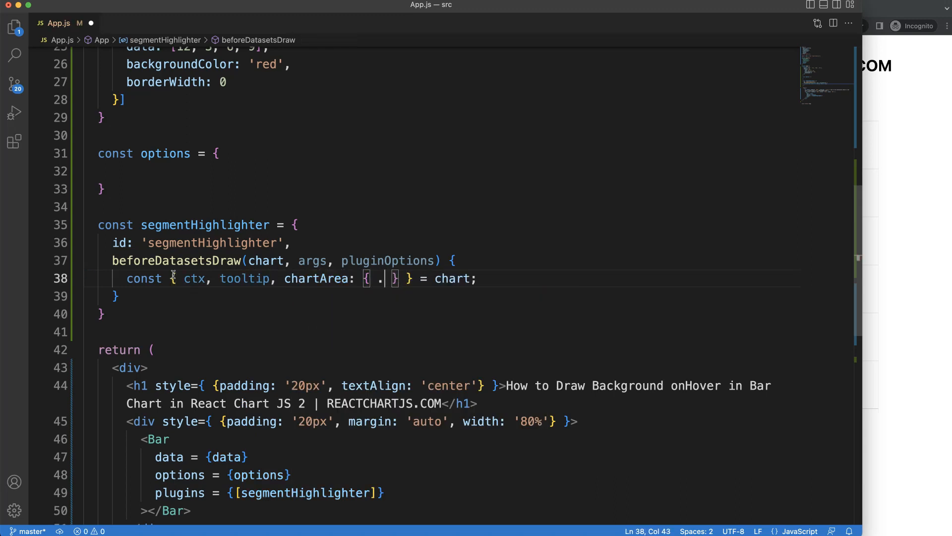
Step: Destructure chartArea { top, height } and scales { x, y }, then begin a ctx call
text(top,)
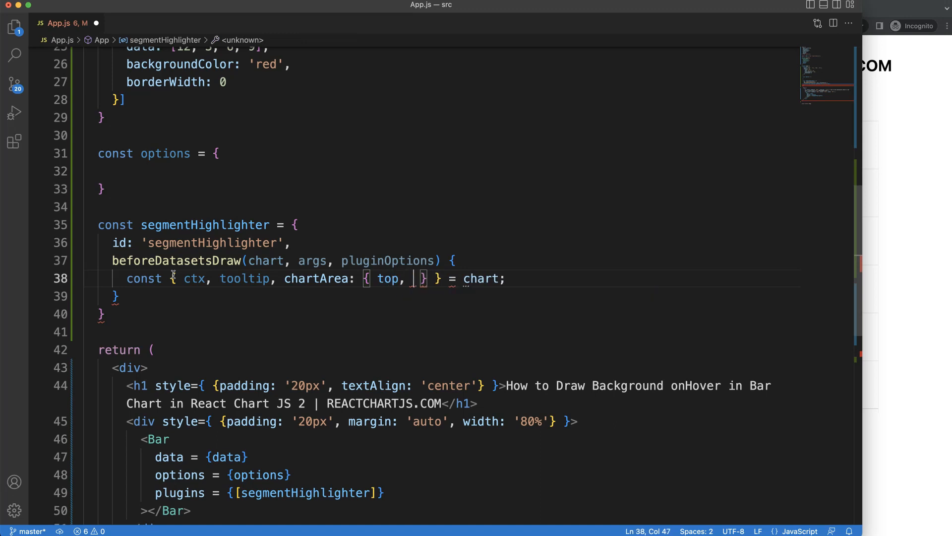
text(height)
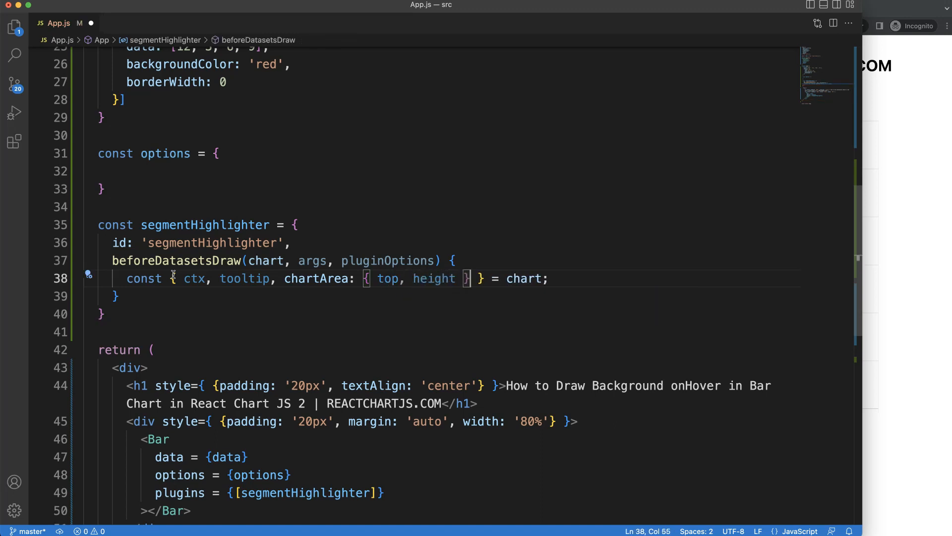
text(, scales: {x)
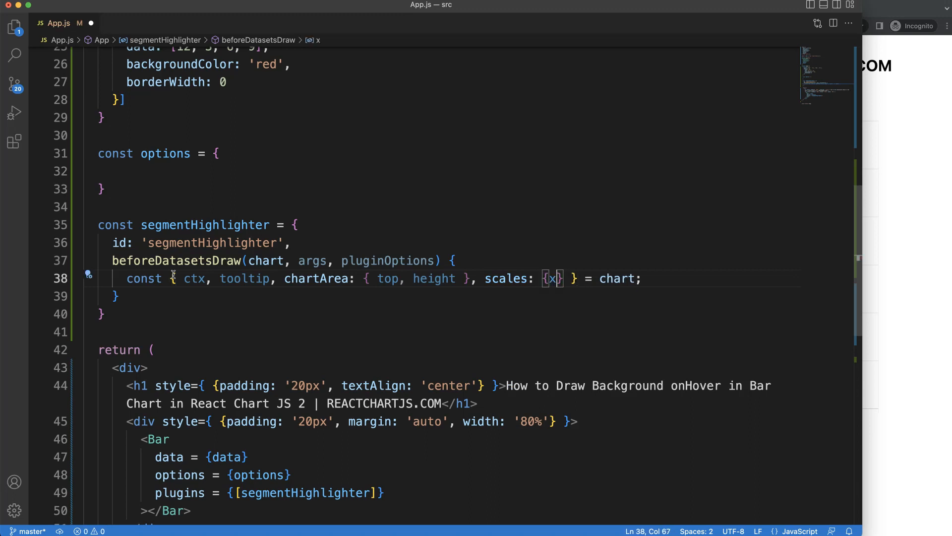
text(, y)
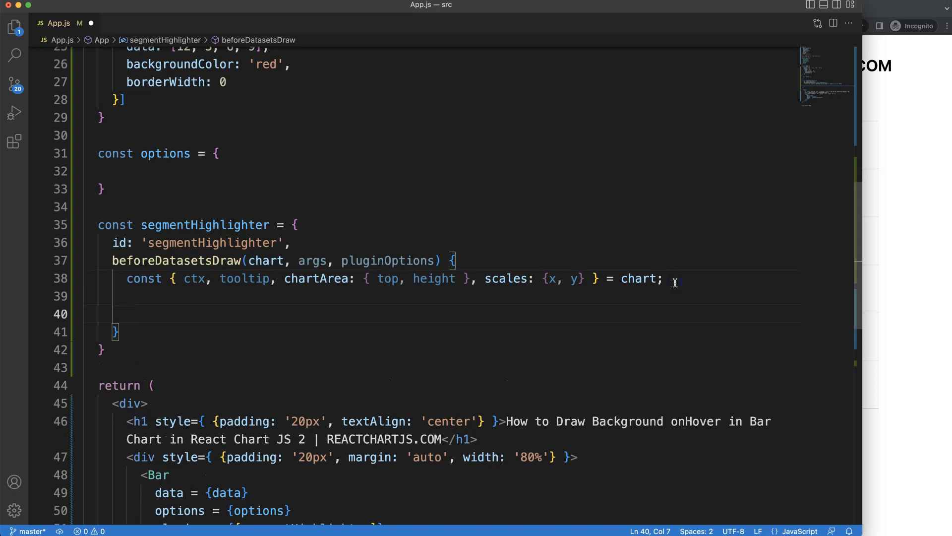
text(ctx.s)
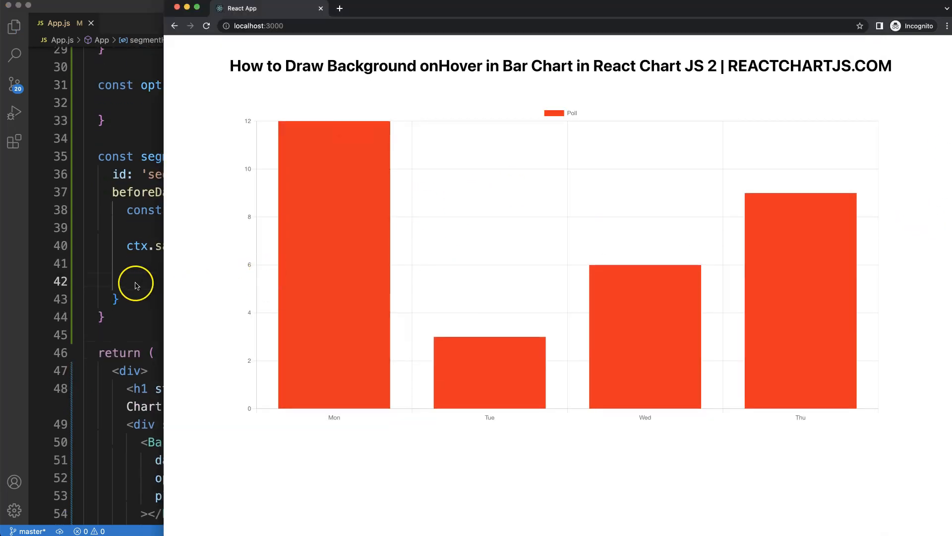
Step: Bring the VS Code editor back in front of the Chrome preview
click(135, 281)
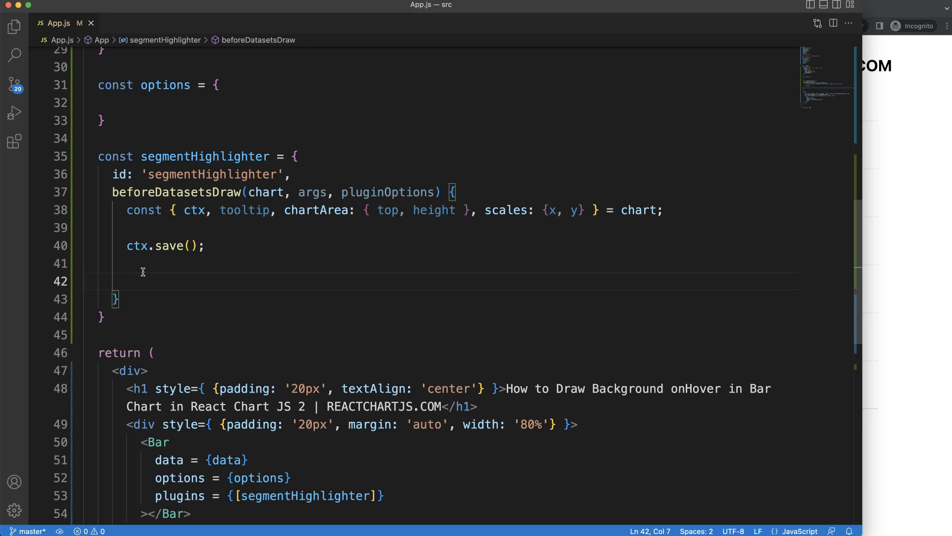
Step: Set ctx.fillStyle to an rgba black fill below ctx.save()
text(co)
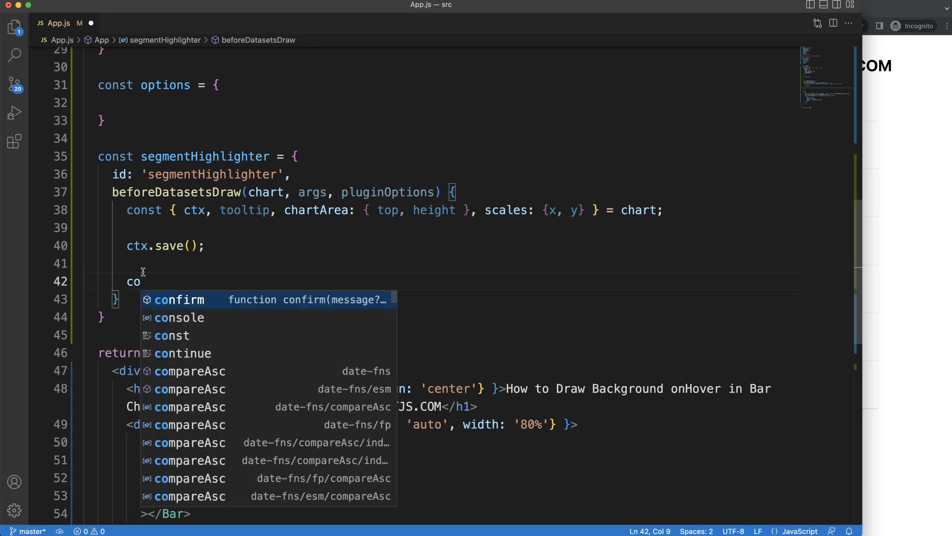
text(tx.)
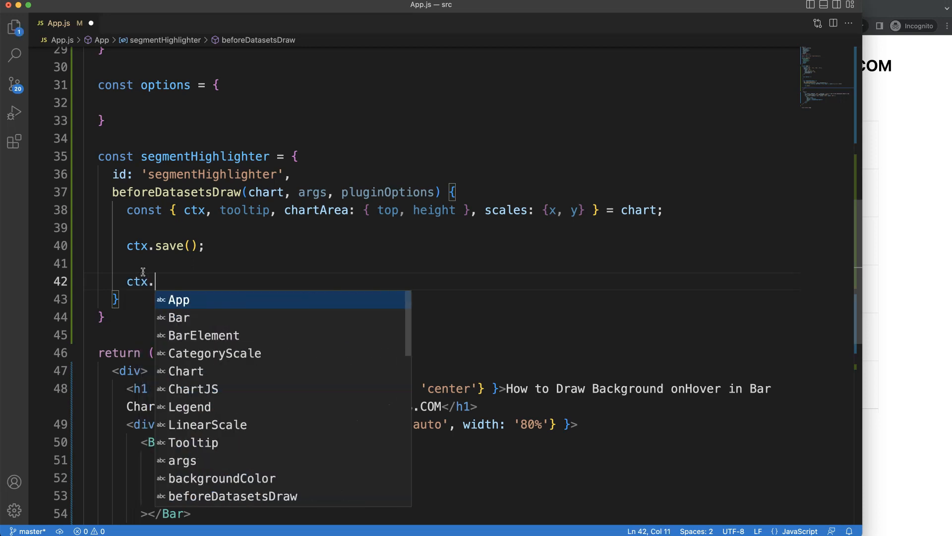
text(fillSt)
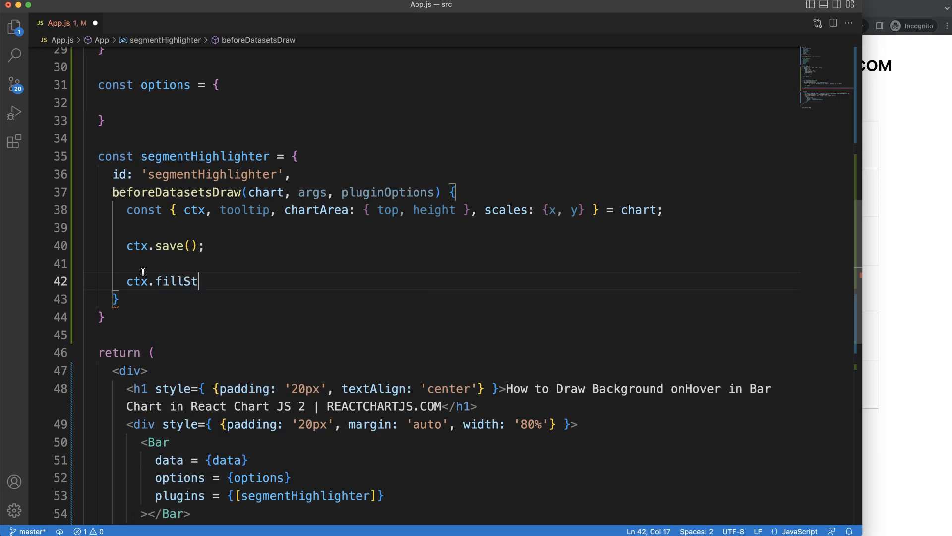
text(yle = ')
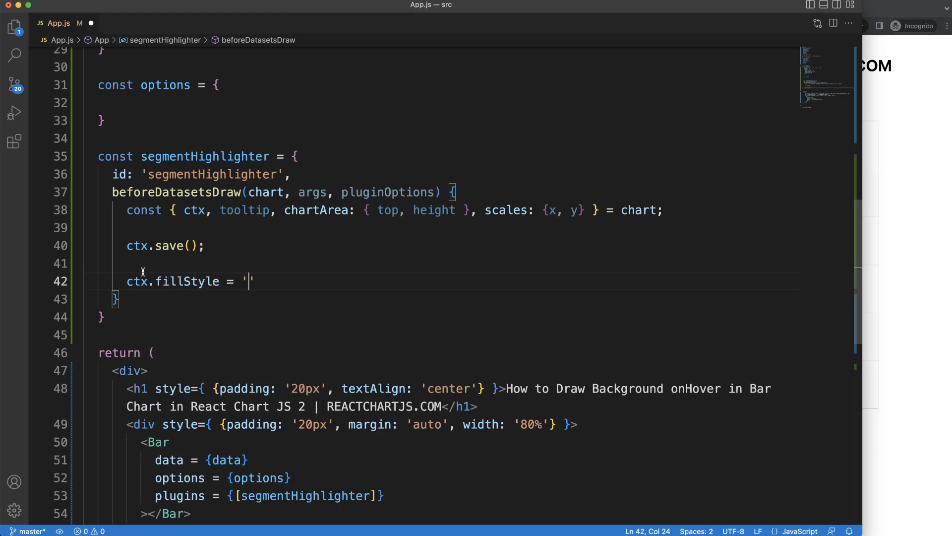
text(rgba)
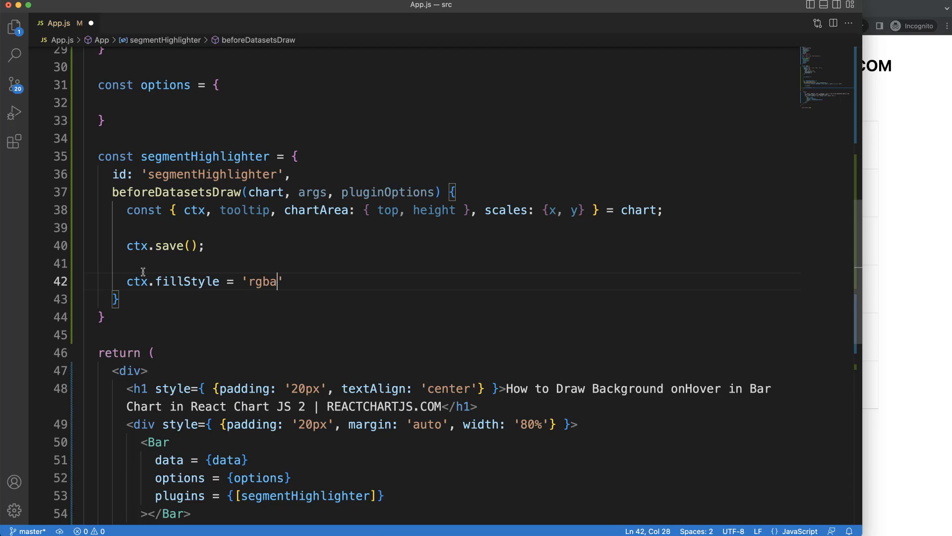
text(()
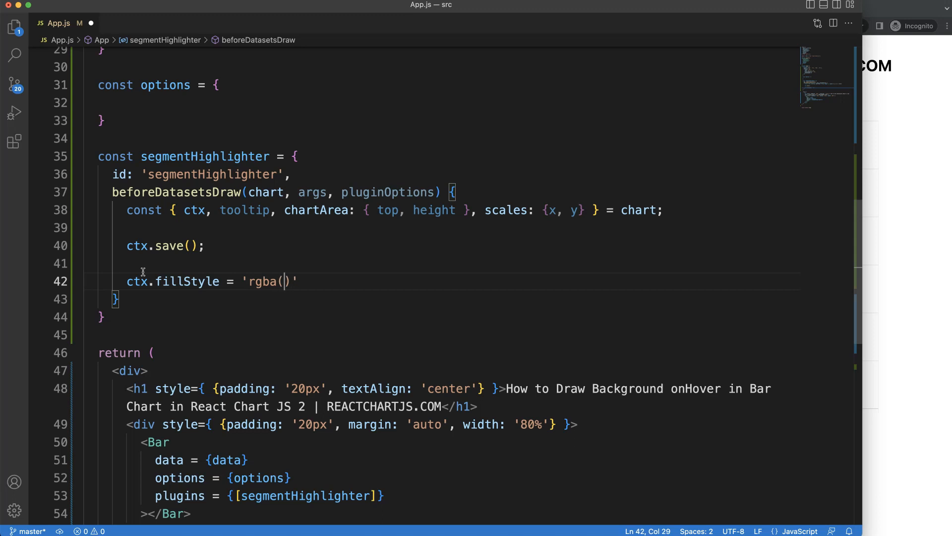
text(0, 0,)
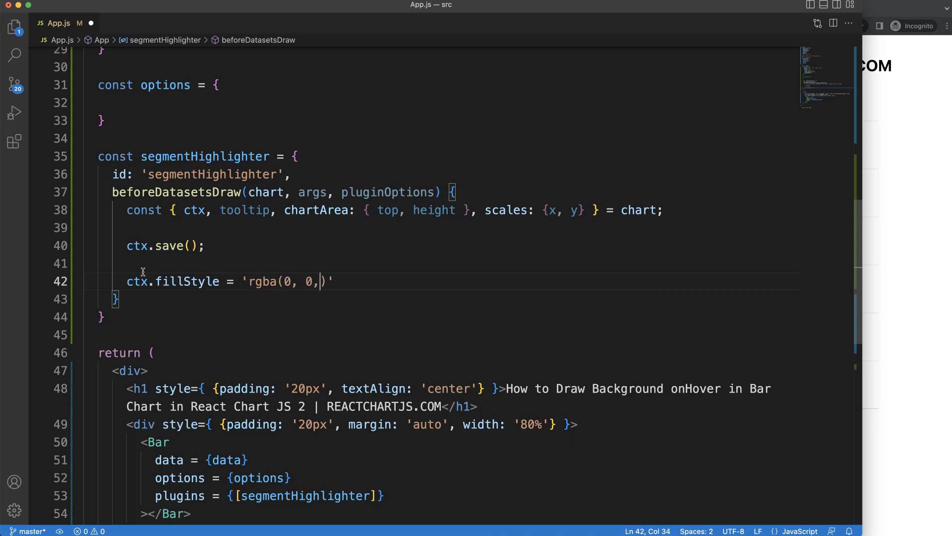
text(0, 0.2)
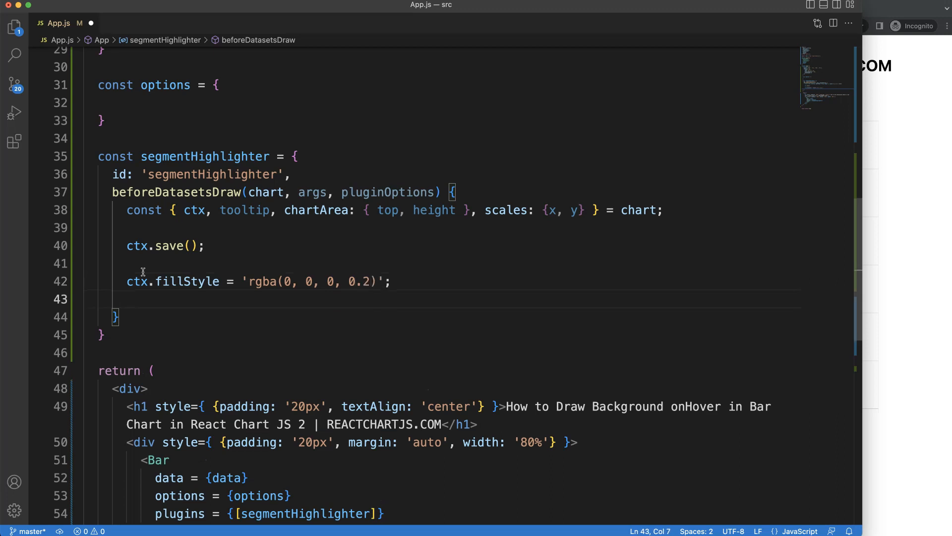
Step: Draw a test rectangle with ctx.fillRect(x, y, w, h) via IntelliSense
text(ctx.fillRect)
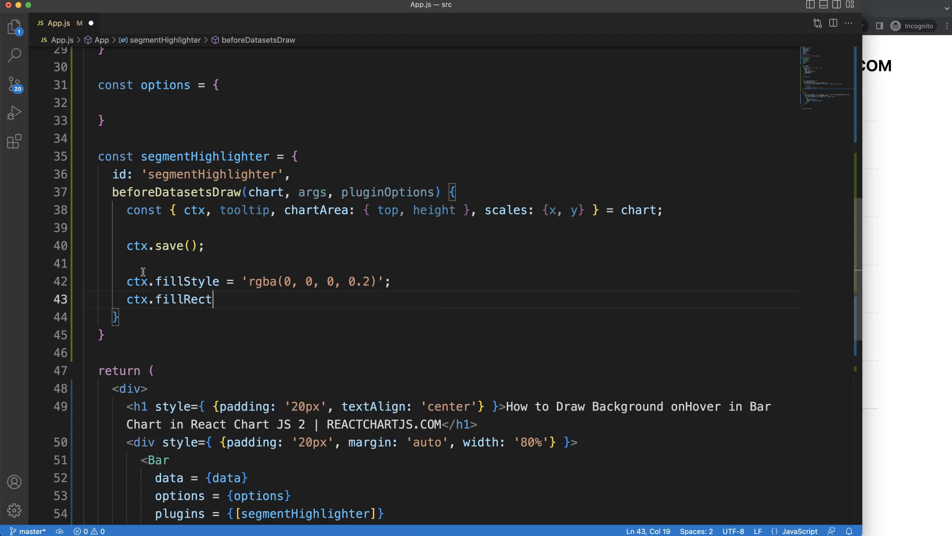
text(())
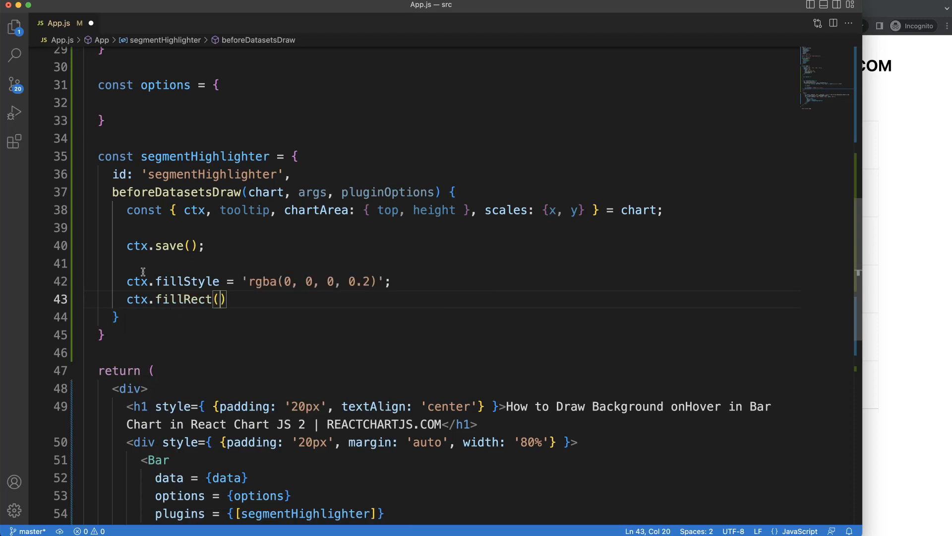
text(x,)
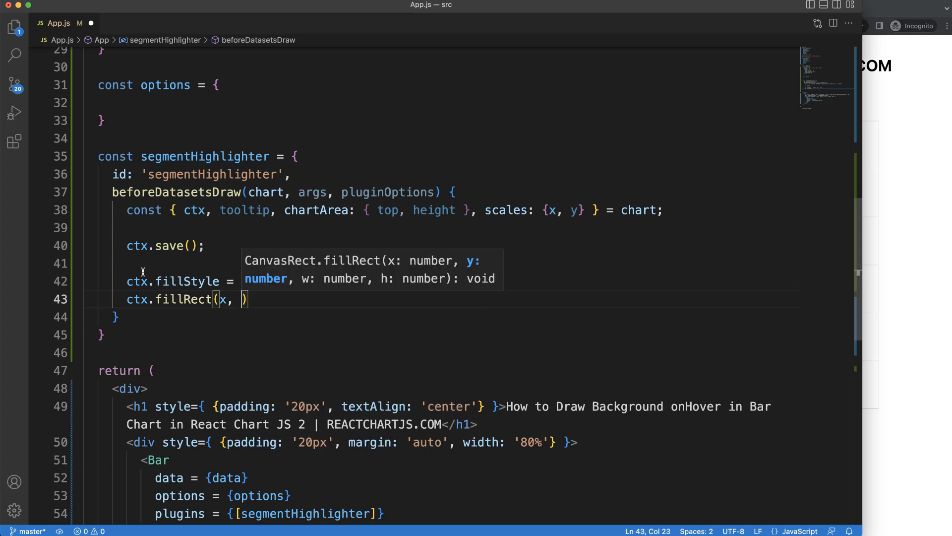
text(y,)
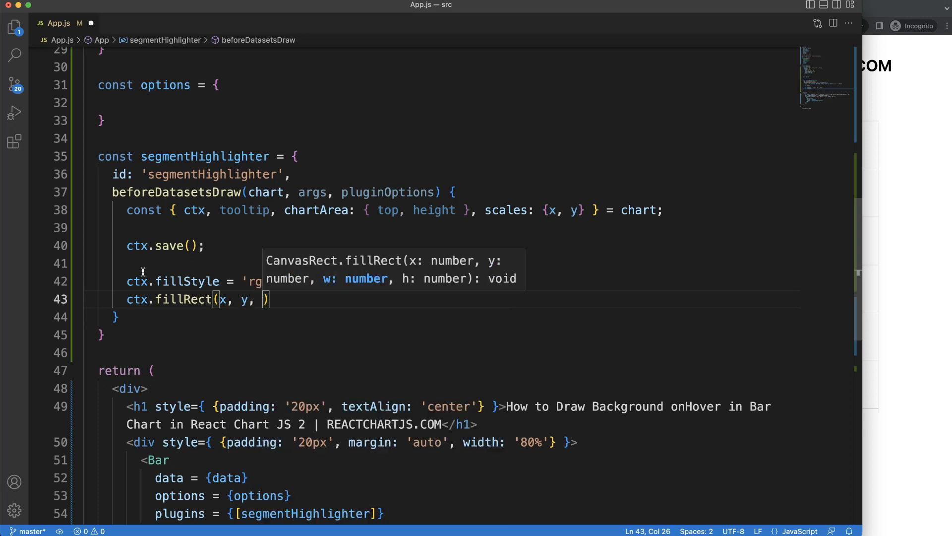
text(w, h)
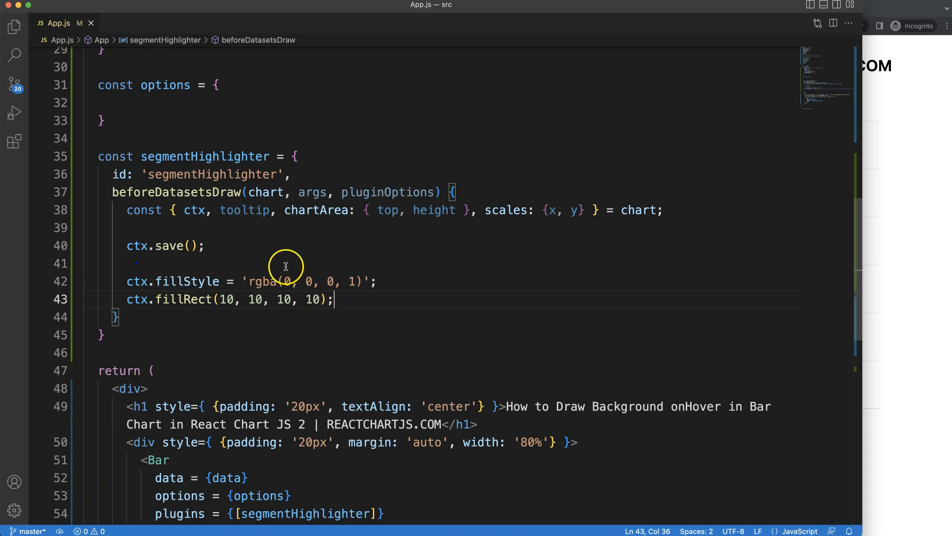
mouse_move(442, 221)
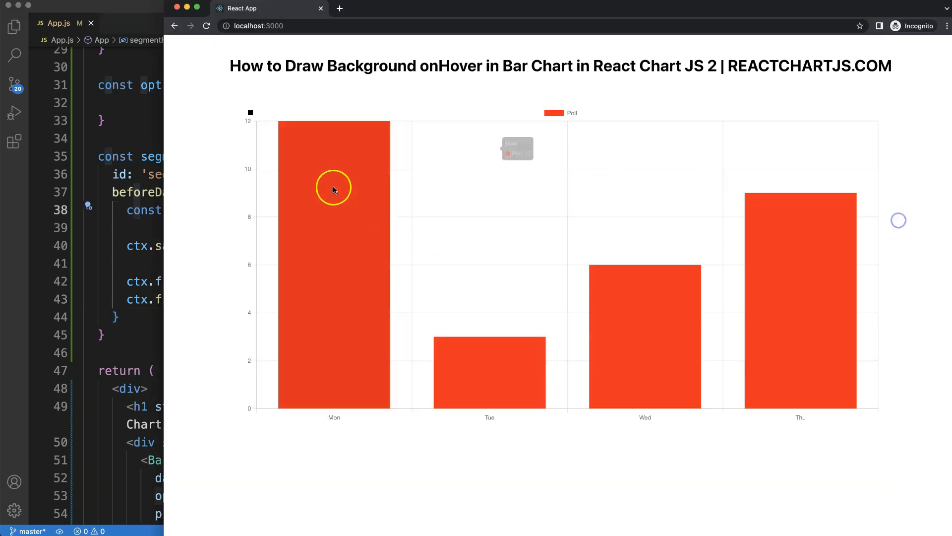
mouse_move(331, 135)
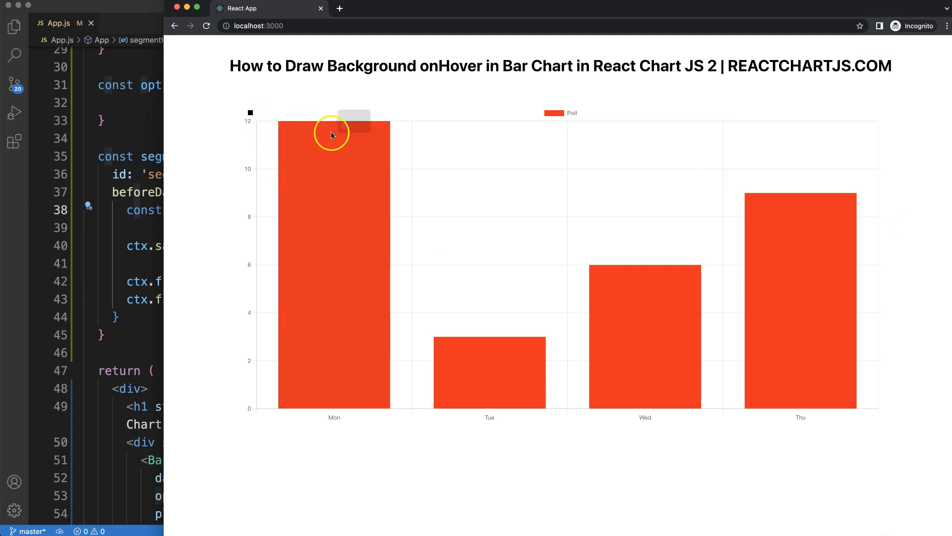
mouse_move(427, 409)
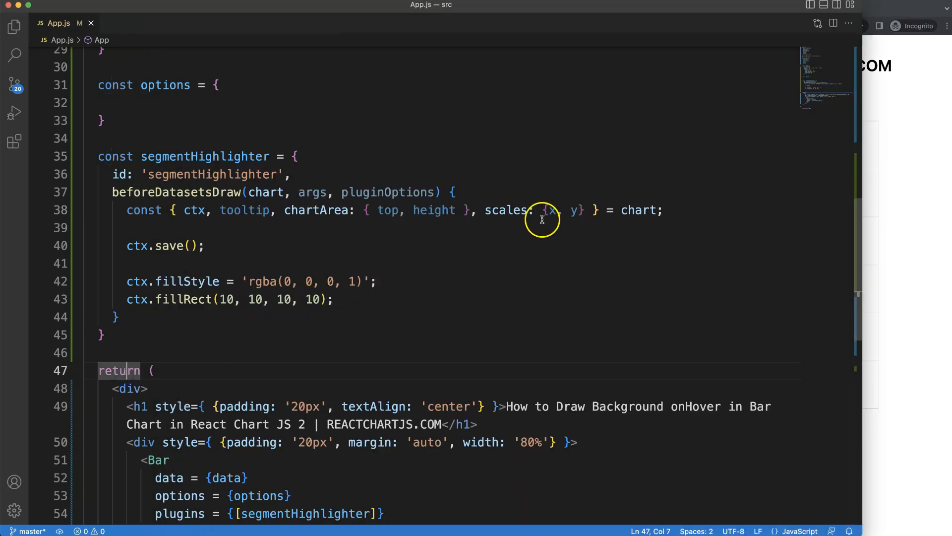
Step: Replace fillRect's y and h arguments with the chart area's top and height
double_click(255, 298)
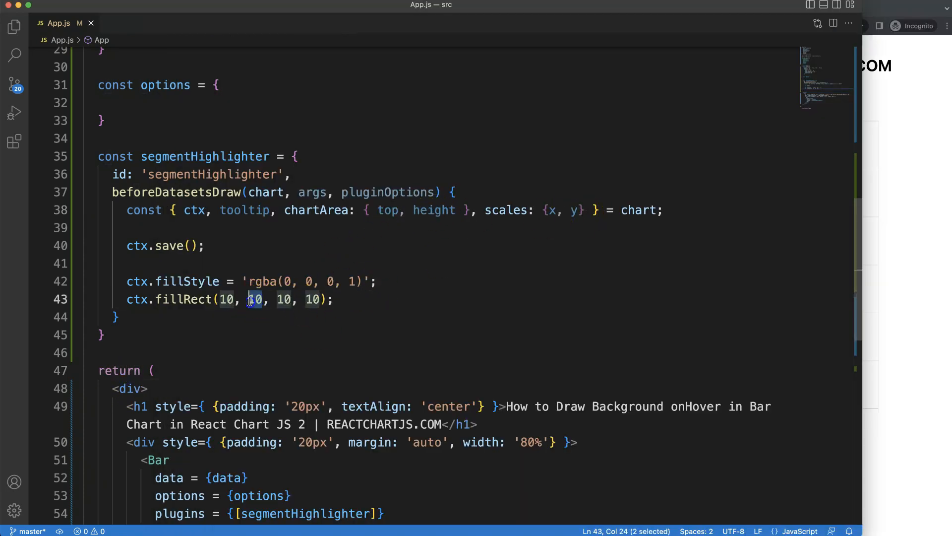
text(top)
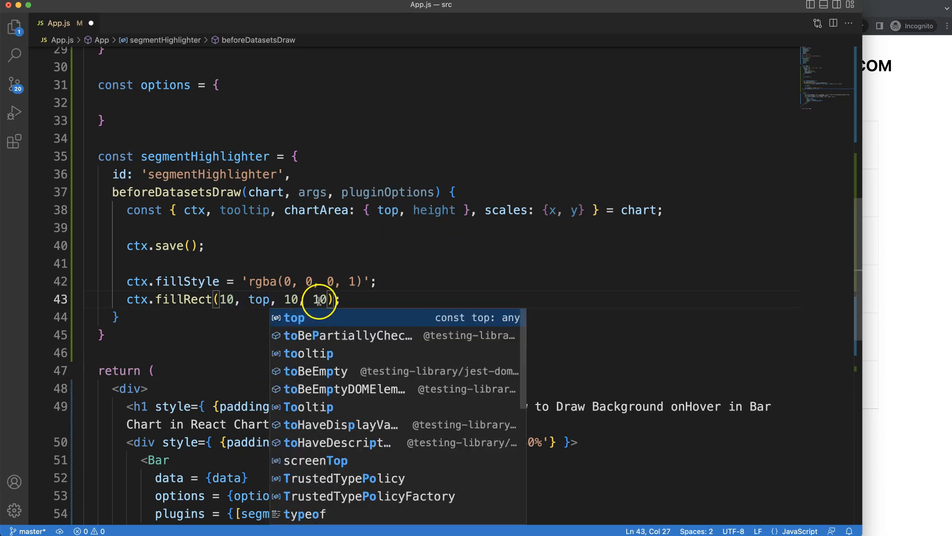
text(height)
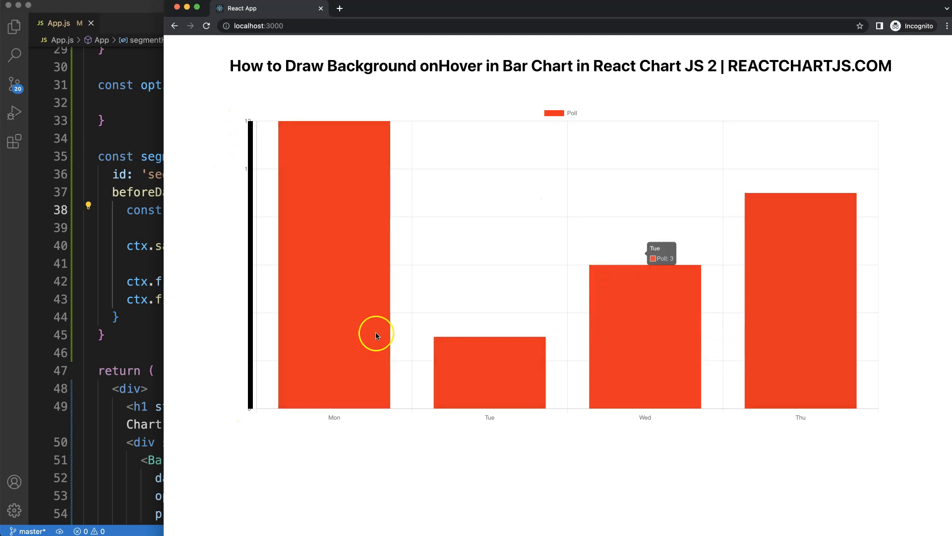
mouse_move(824, 353)
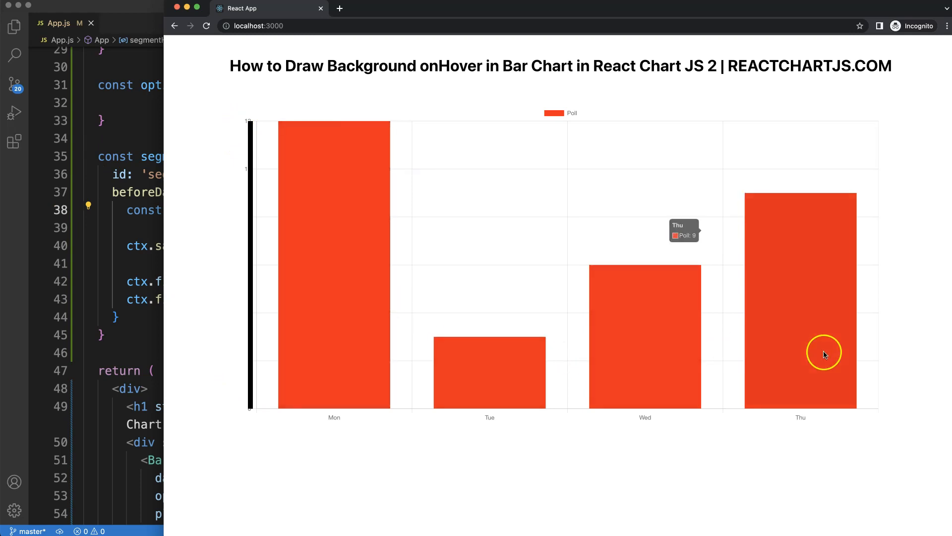
mouse_move(355, 217)
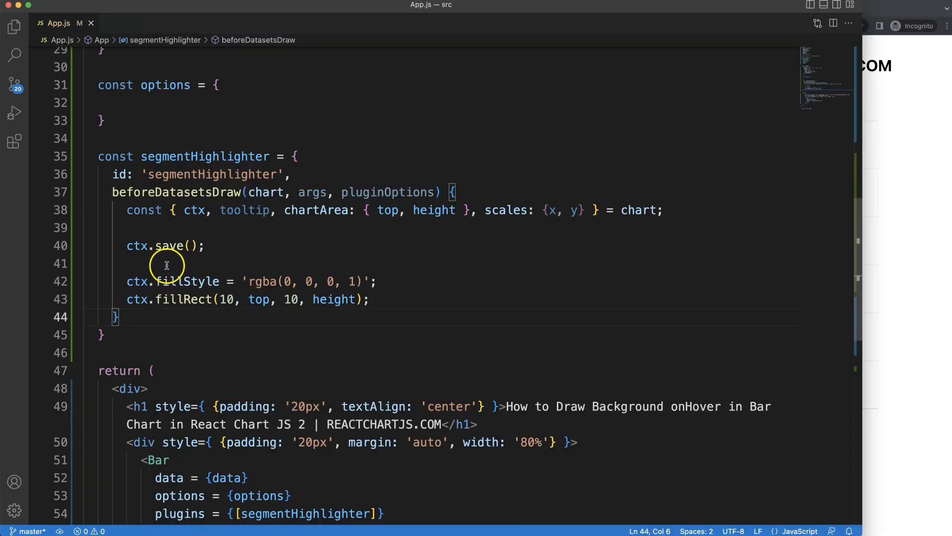
Step: Wrap the fill code in an if (tooltip._active[...]) hover check
double_click(226, 299)
text(if()
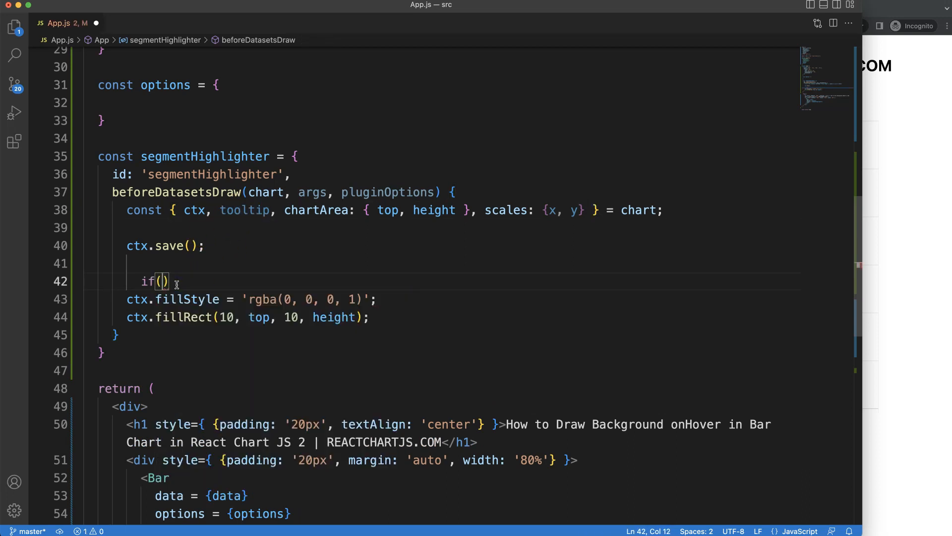
text(tooltip)
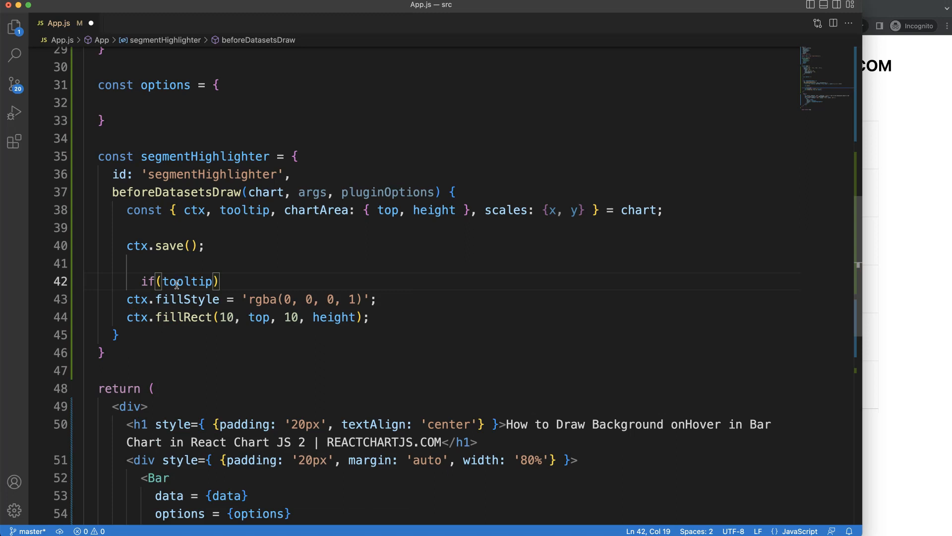
text(.)
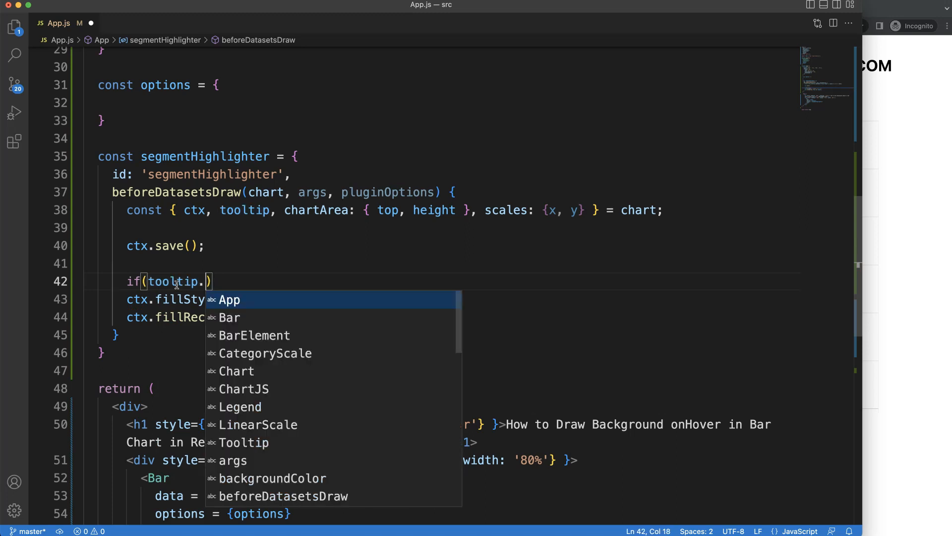
text(_active)
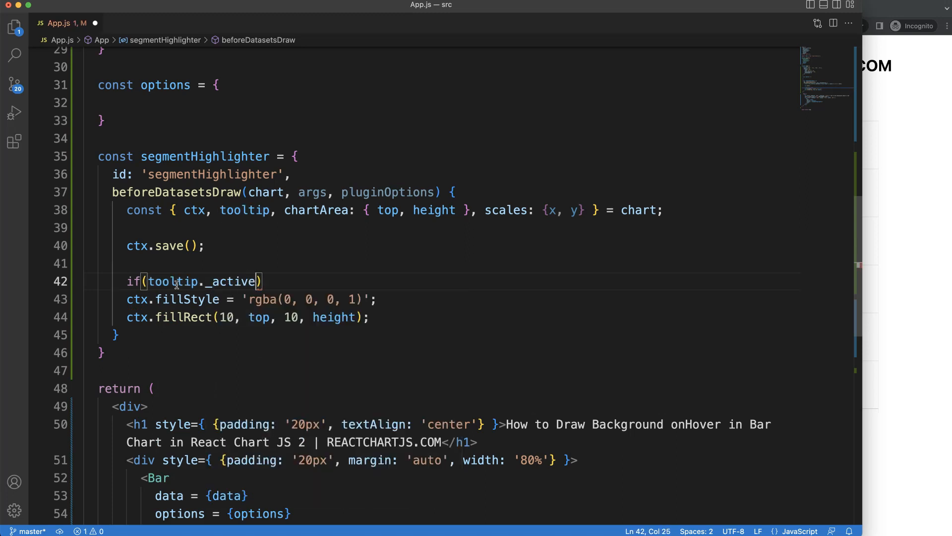
text([)
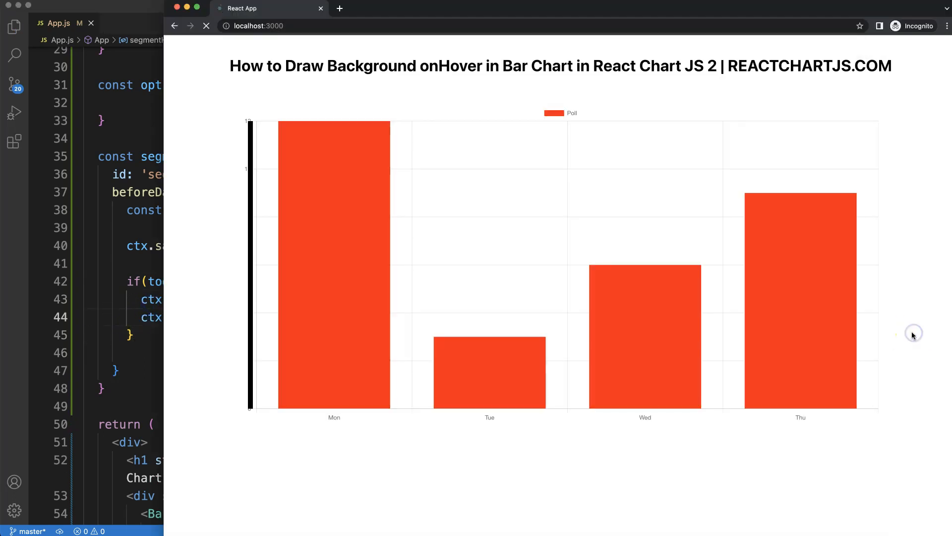
mouse_move(818, 306)
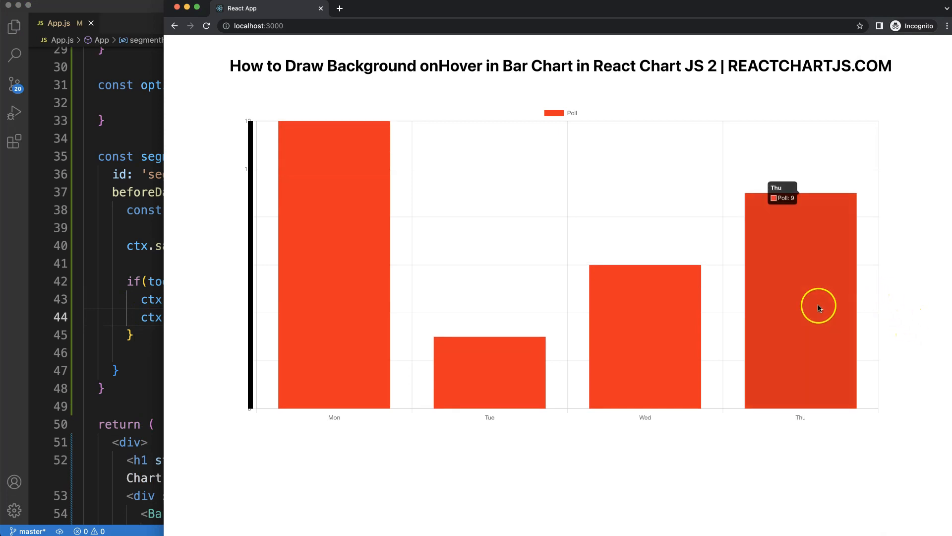
mouse_move(340, 272)
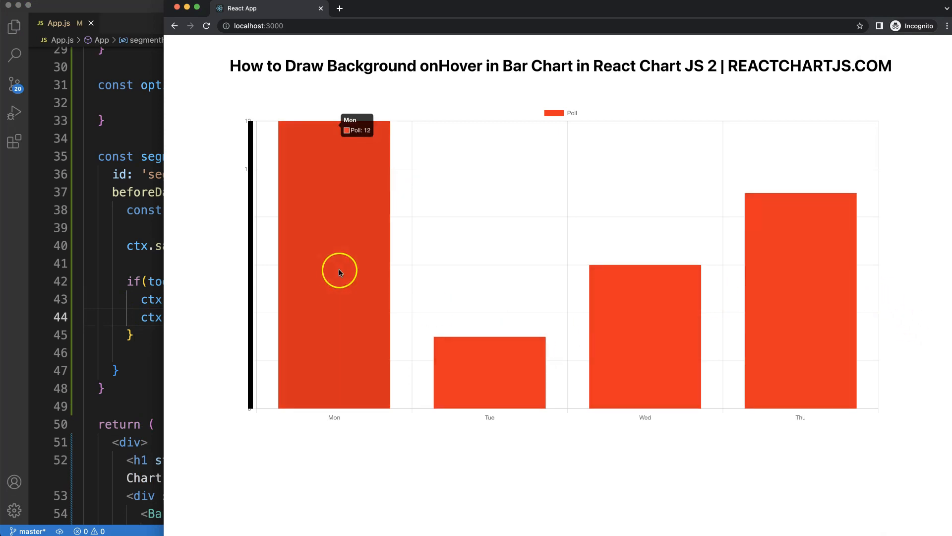
mouse_move(732, 338)
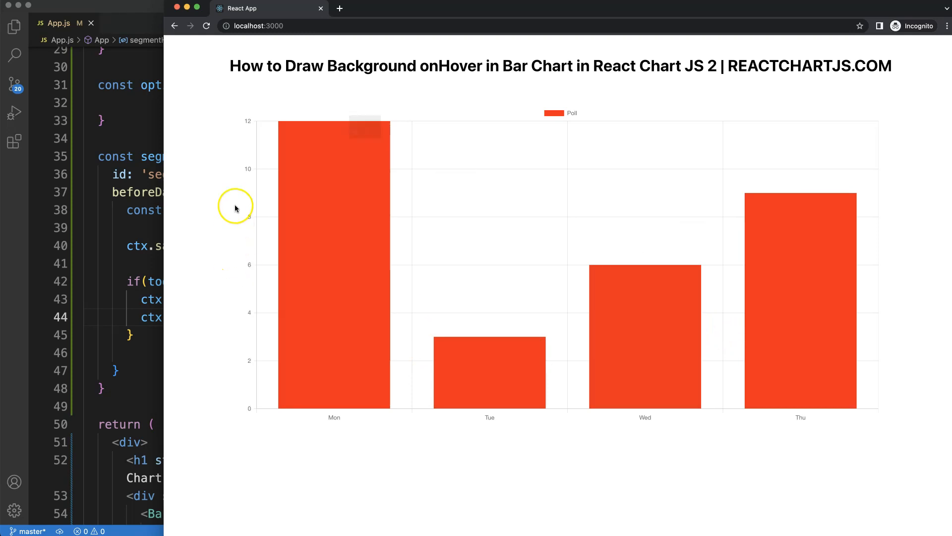
mouse_move(319, 209)
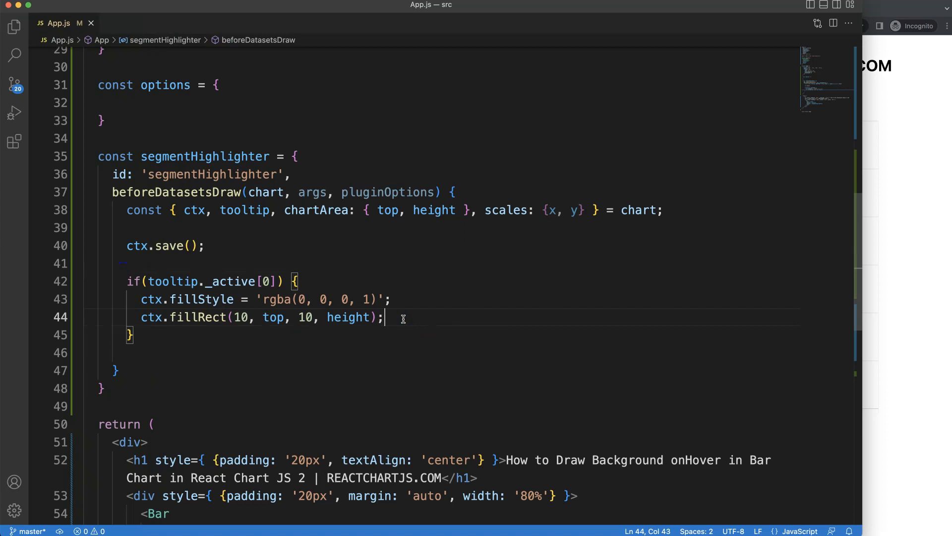
Step: Log tooltip._active[0] with console.log on a new line inside the if block
double_click(239, 317)
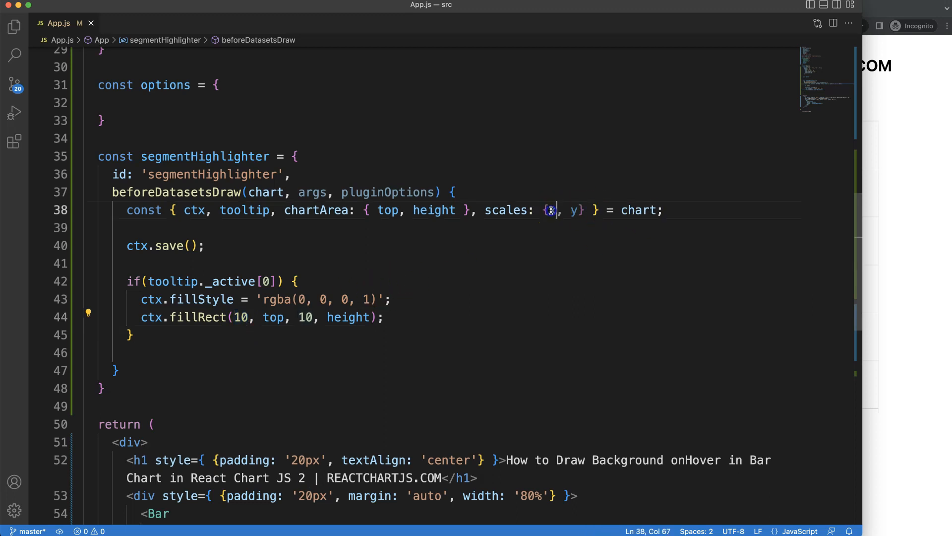
click(302, 281)
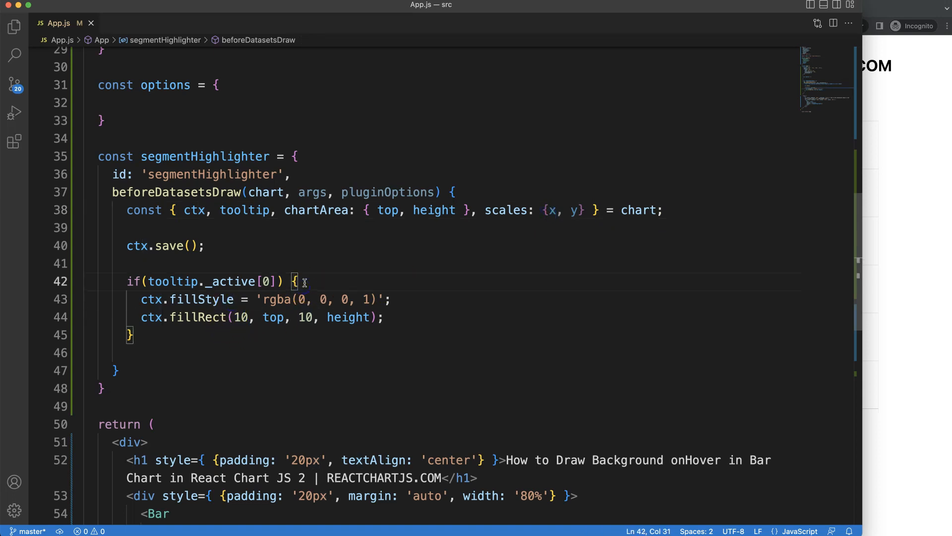
key(Enter)
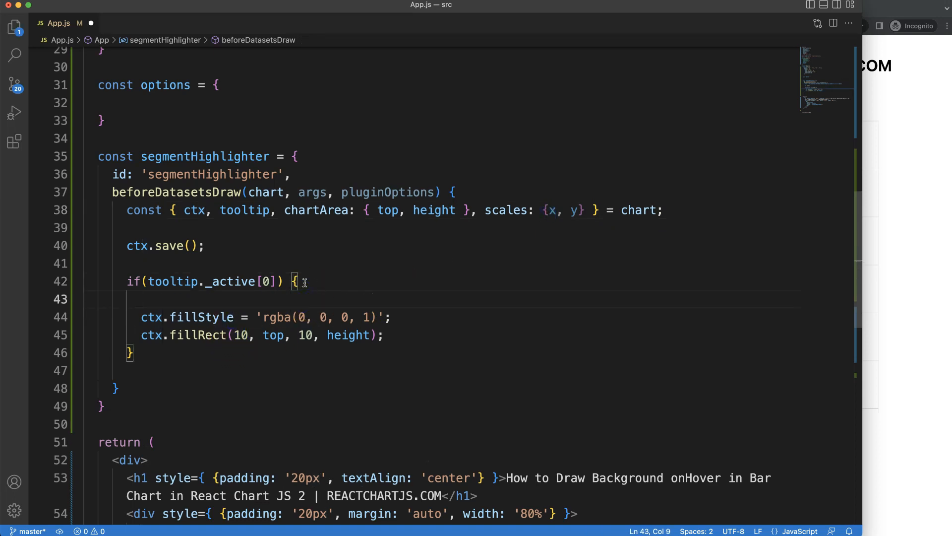
text(console.log()
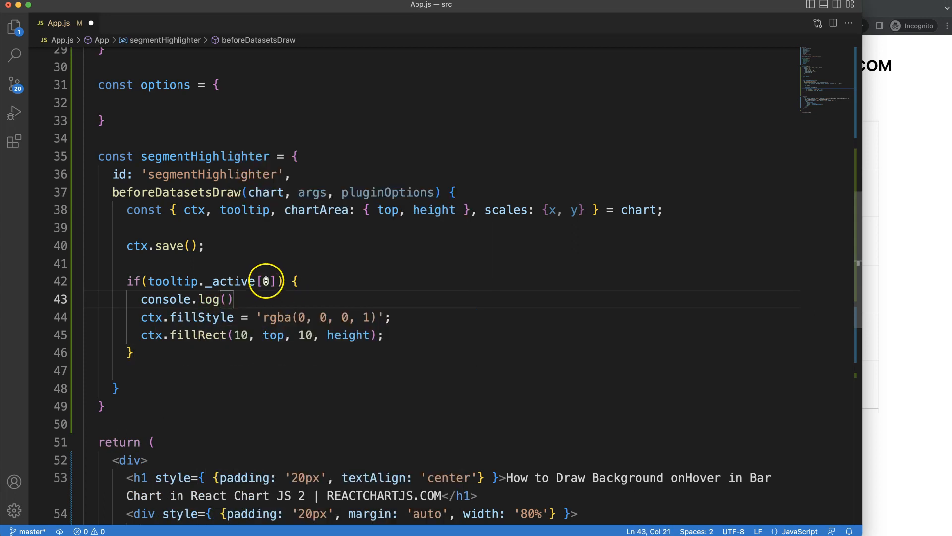
drag(148, 281, 275, 281)
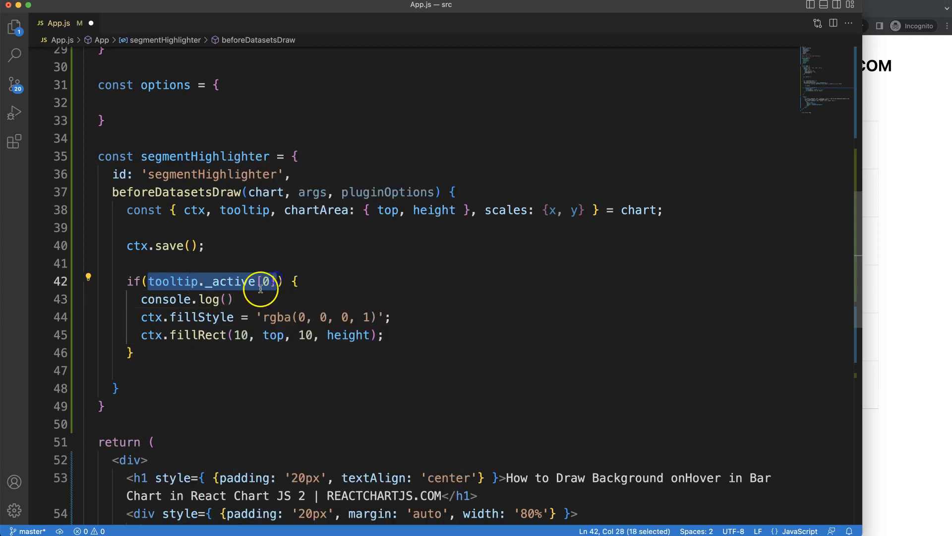
text(tooltip._active[0])
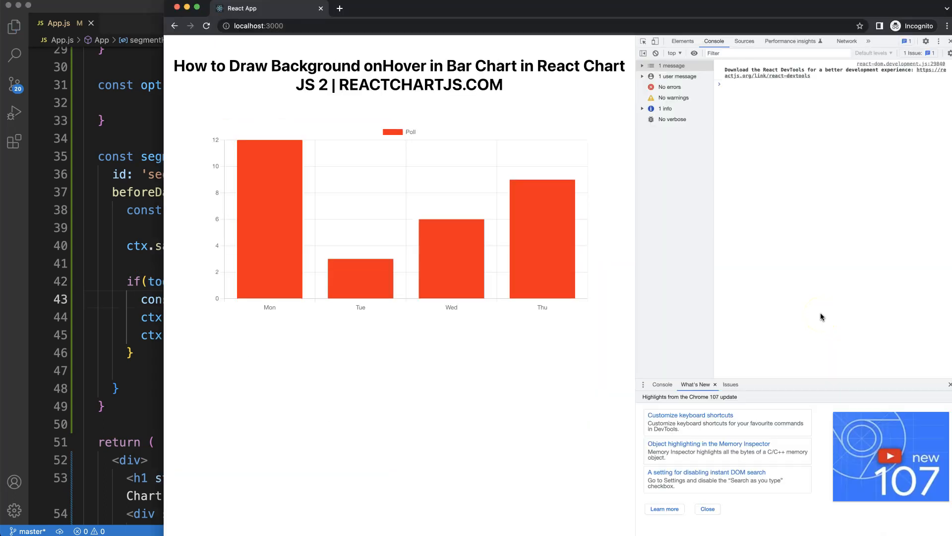
mouse_move(554, 272)
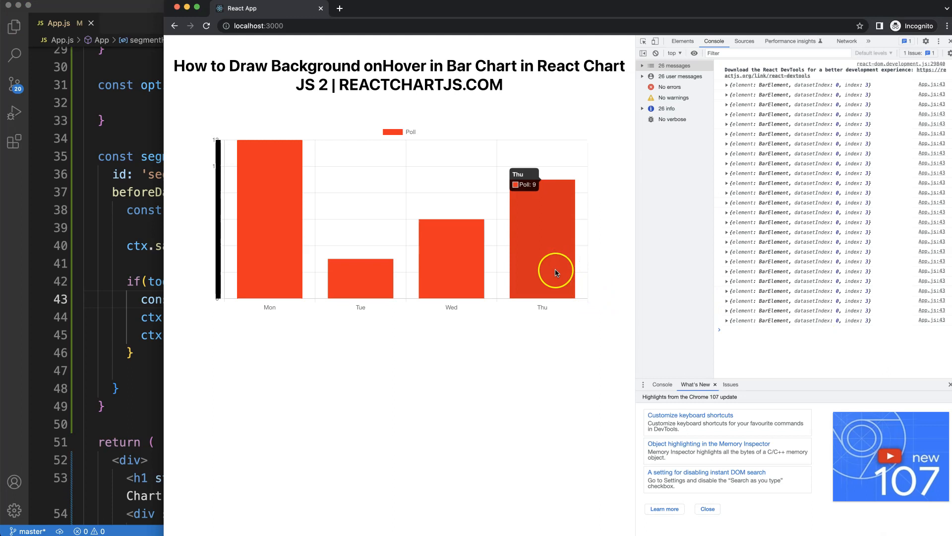
mouse_move(729, 320)
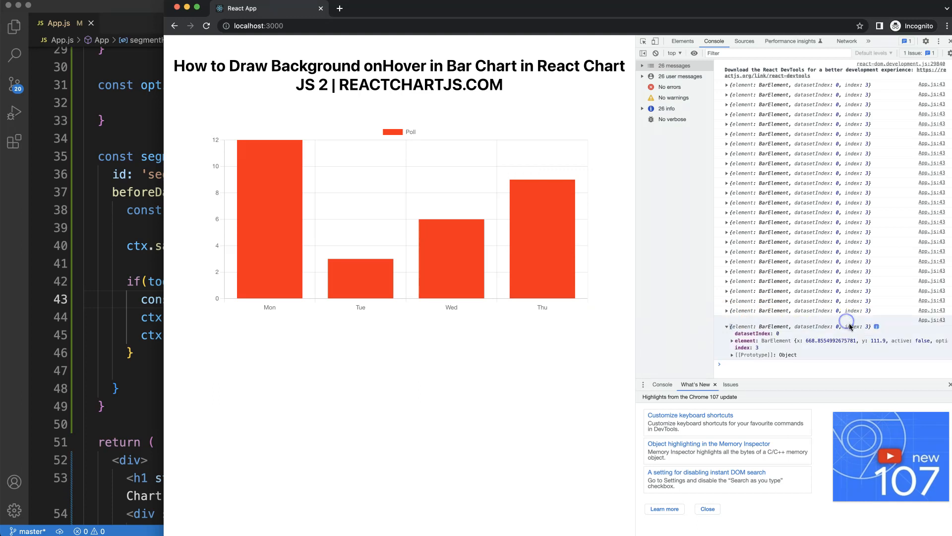
mouse_move(554, 312)
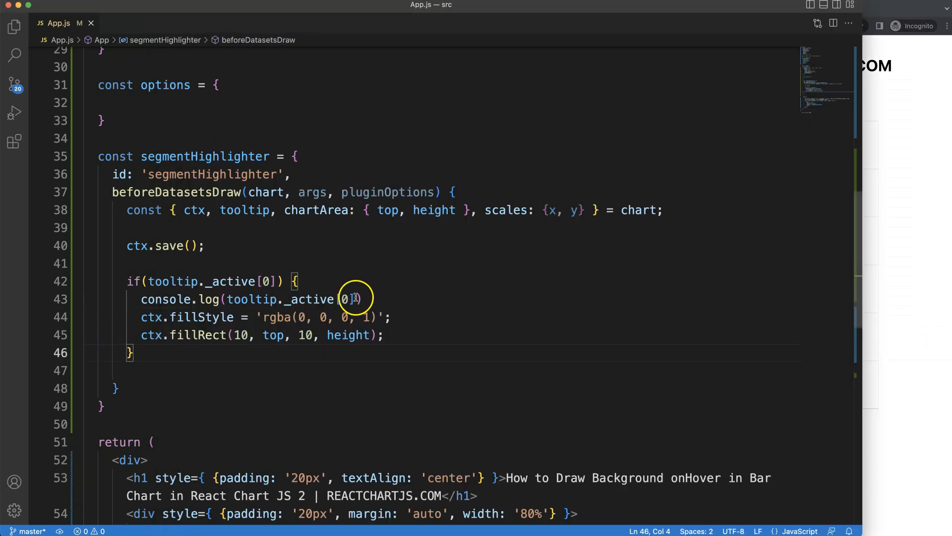
Step: Replace the log with const xCoor = x.getPixelForValue(tooltip._active[0].index) and use xCoor in fillRect
text(.index)
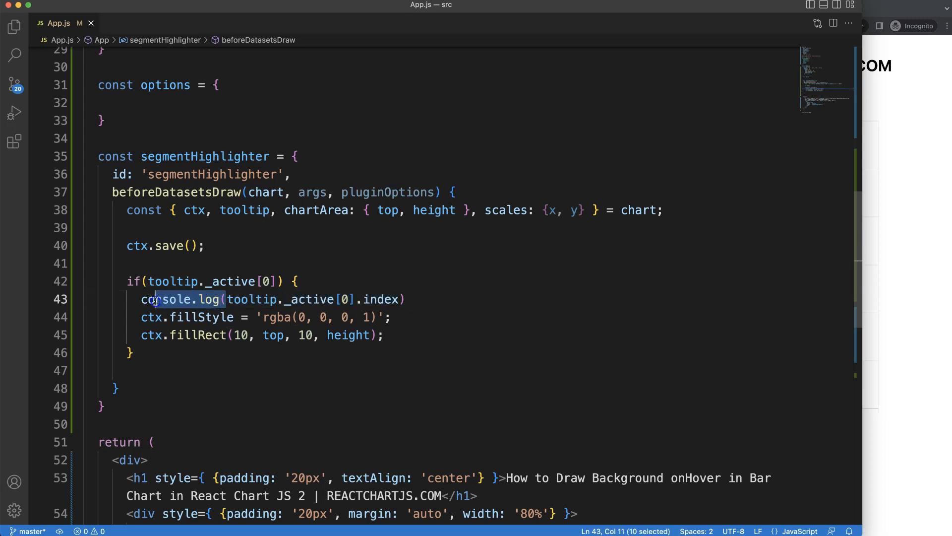
text(const)
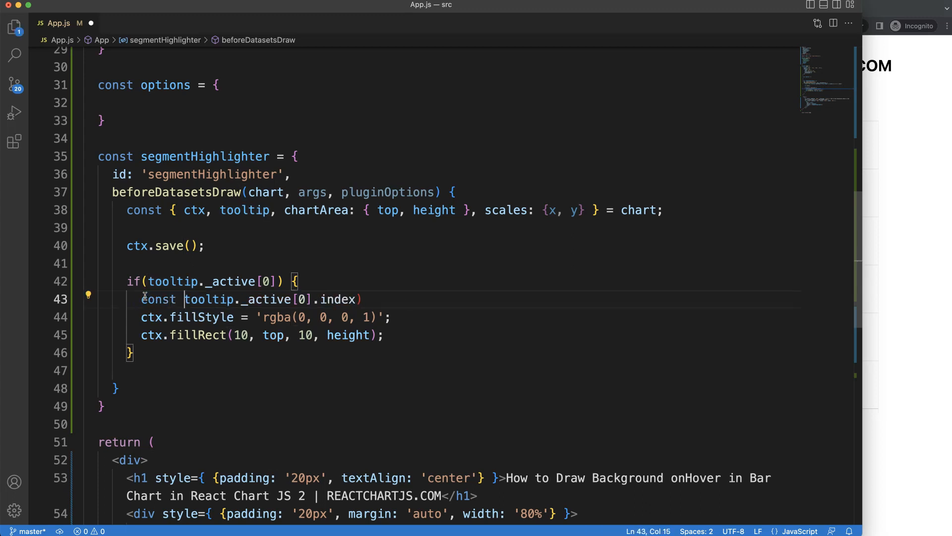
text(xCoor =)
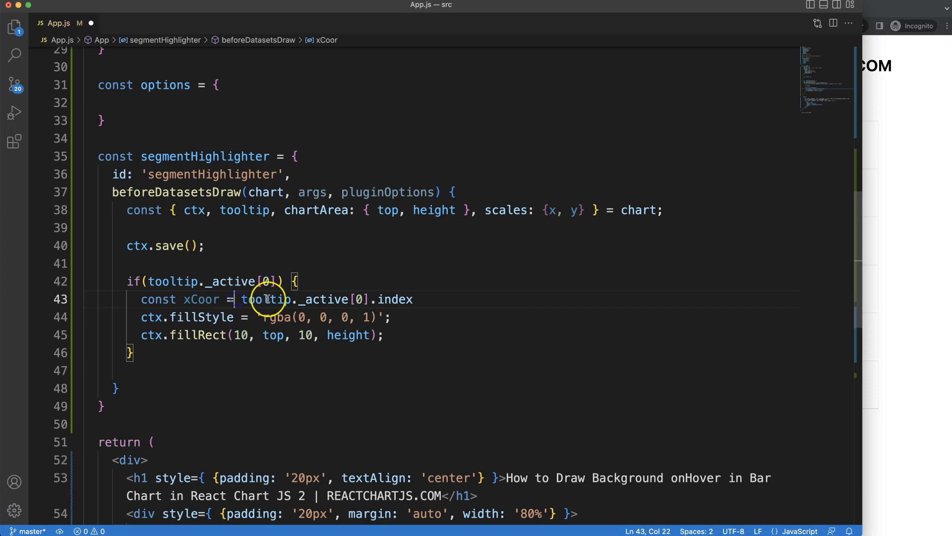
text(xt)
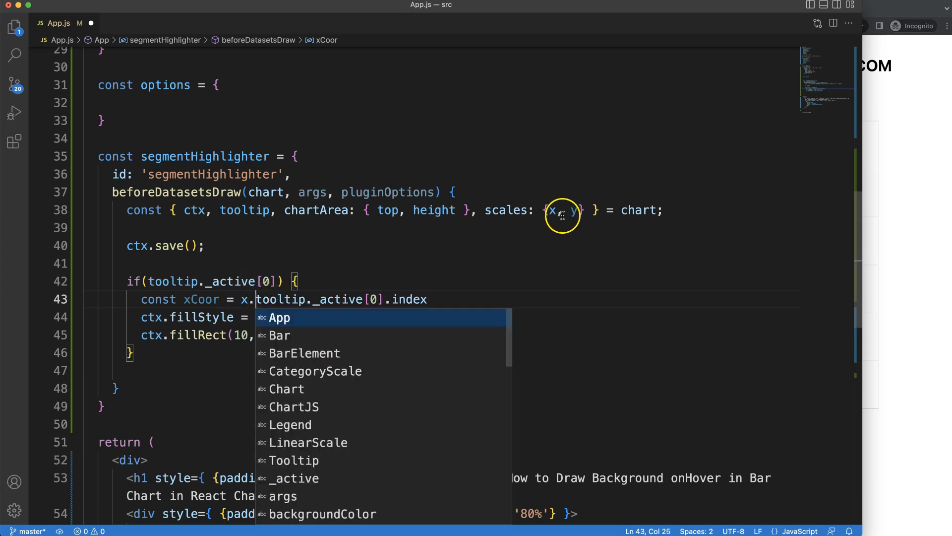
text(getPixel)
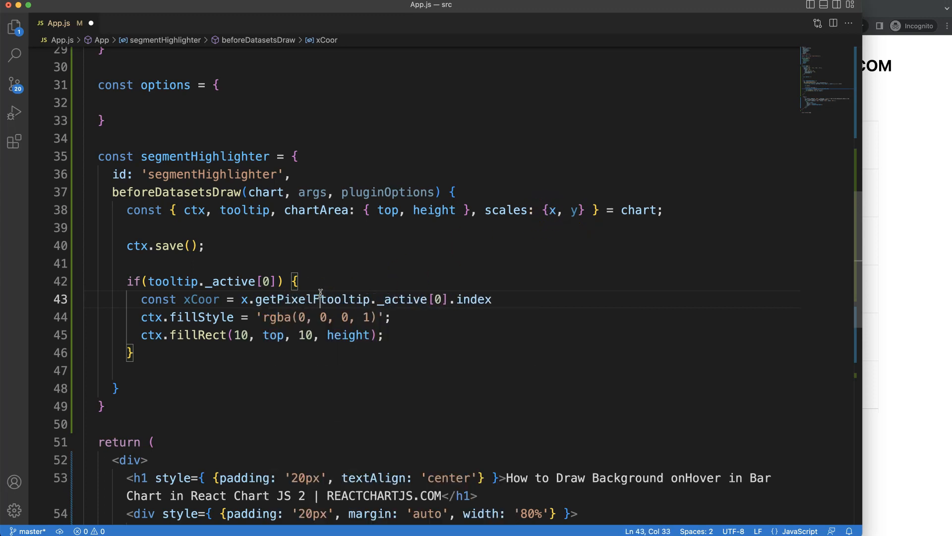
text(ForValue()
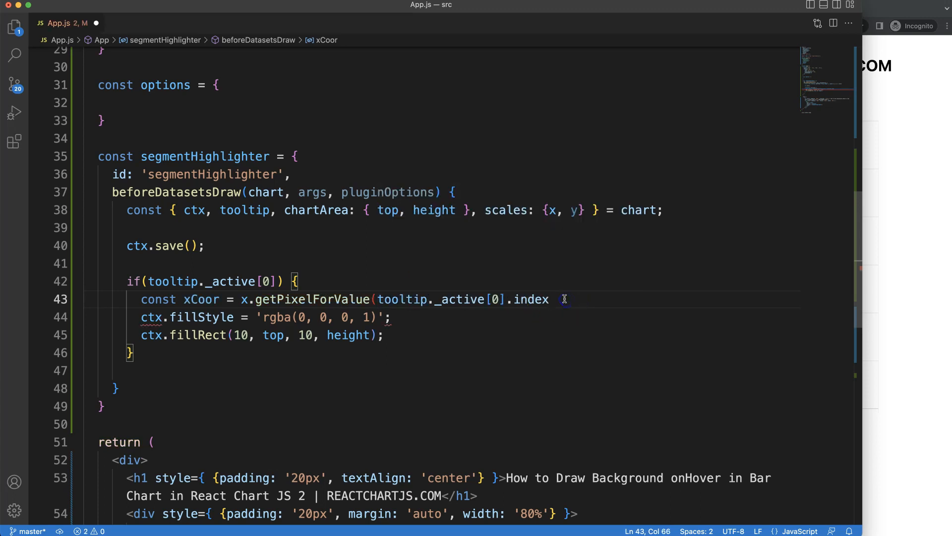
drag(552, 299, 380, 298)
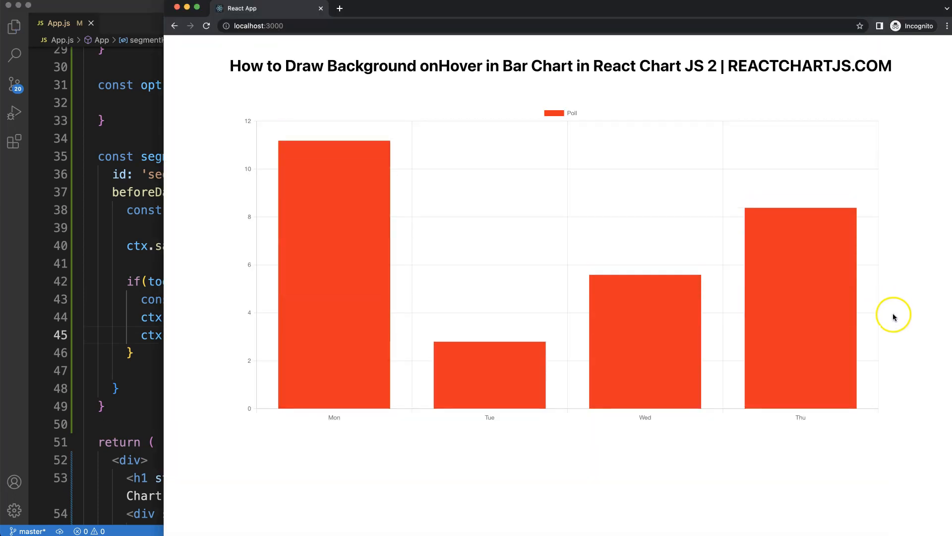
mouse_move(292, 313)
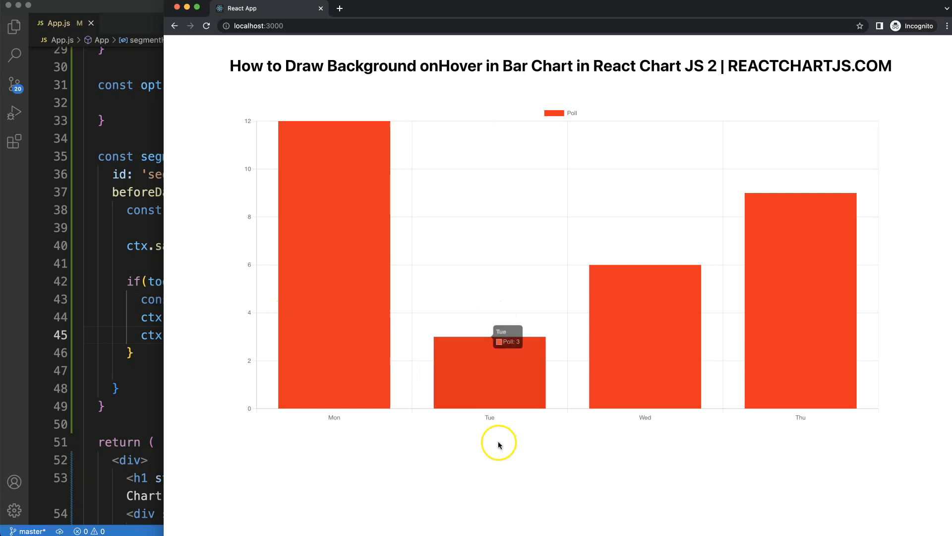
mouse_move(490, 308)
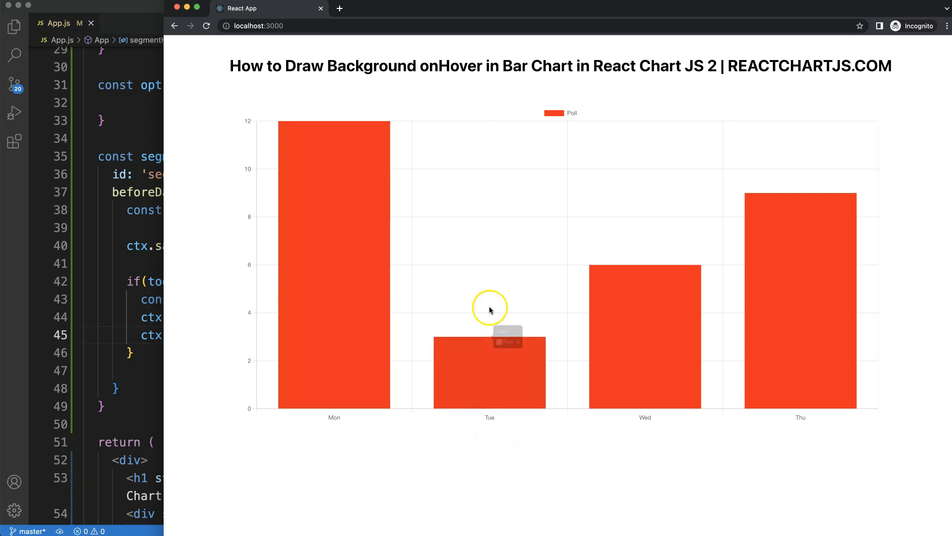
mouse_move(470, 347)
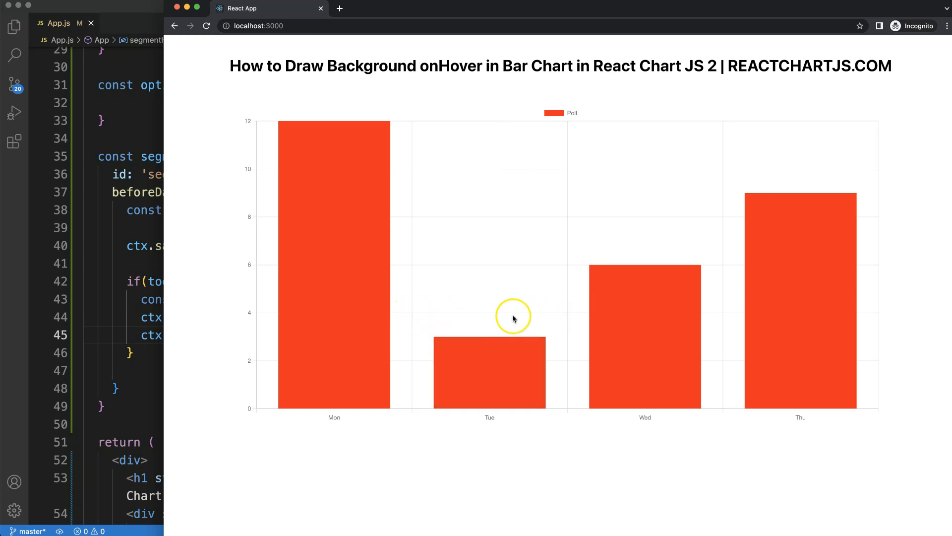
mouse_move(109, 338)
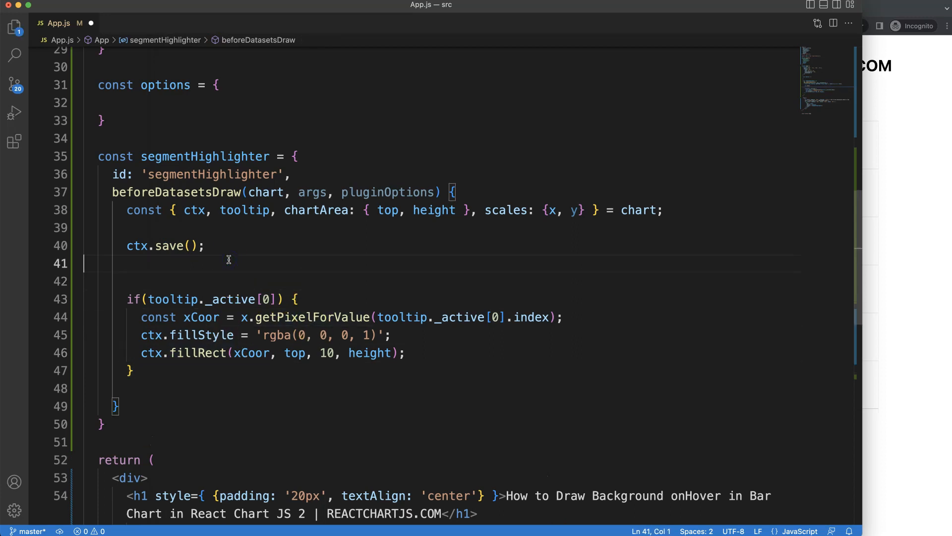
Step: Define const segmentWidth = x.width / data.labels.length
text(const segme)
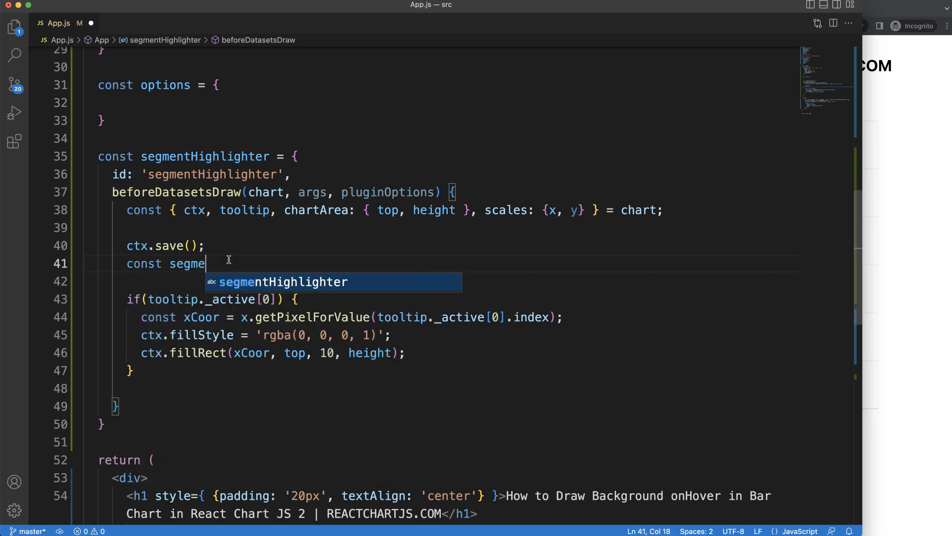
text(ntWidth)
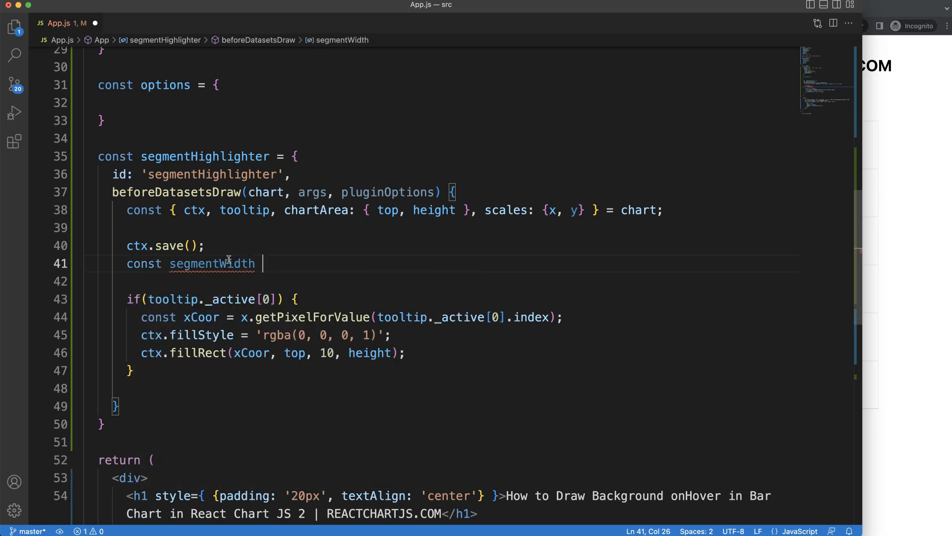
text(=)
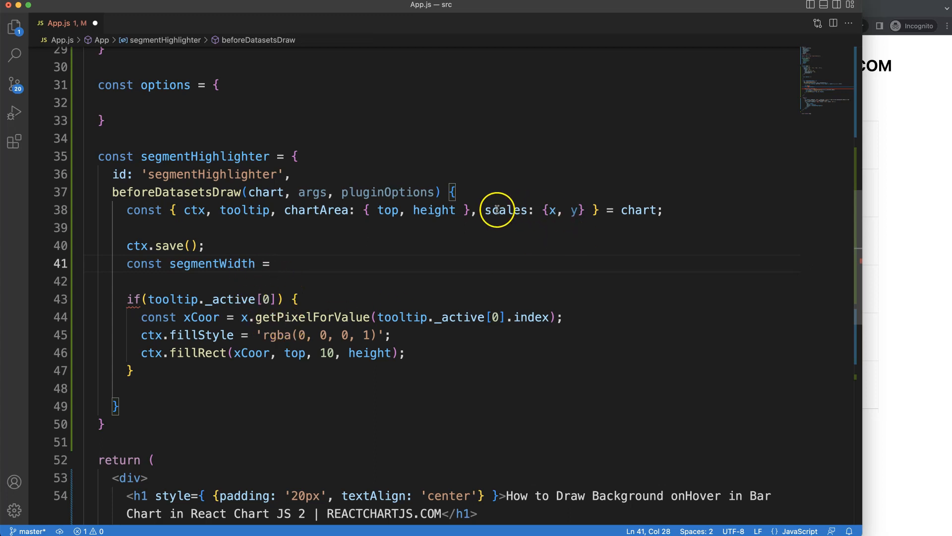
double_click(509, 209)
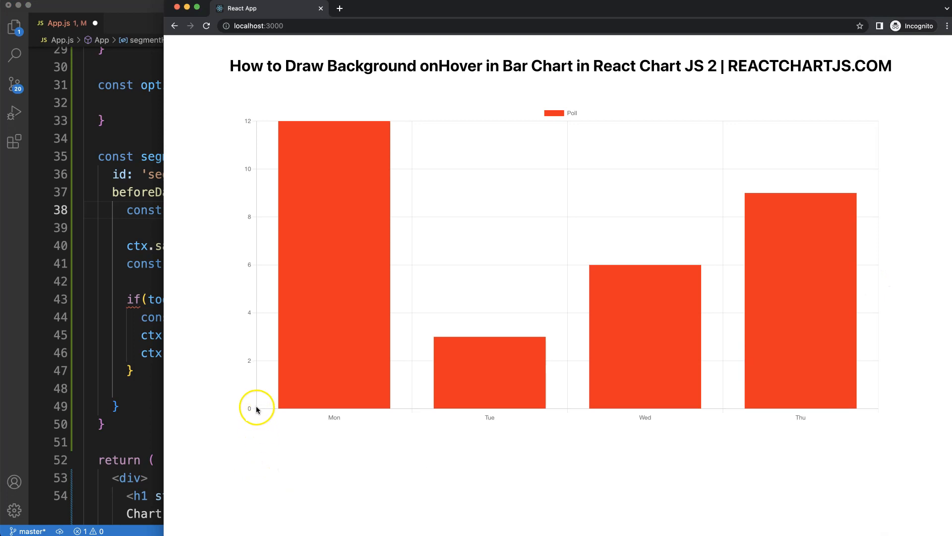
mouse_move(875, 411)
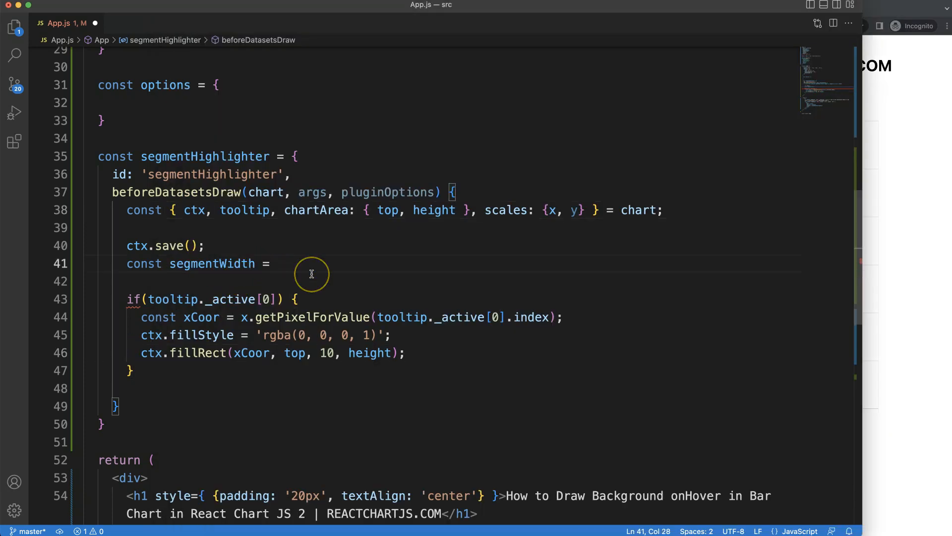
text(x.width /)
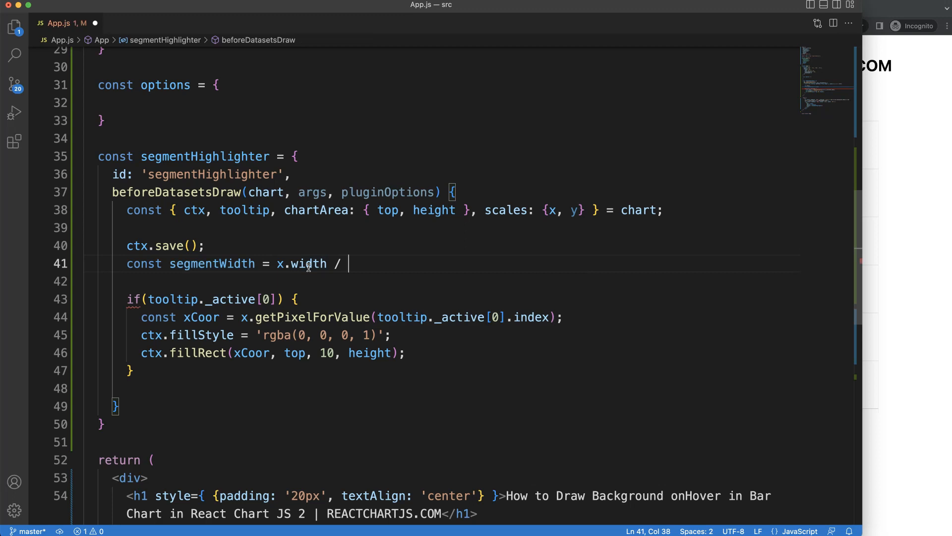
text(data.a)
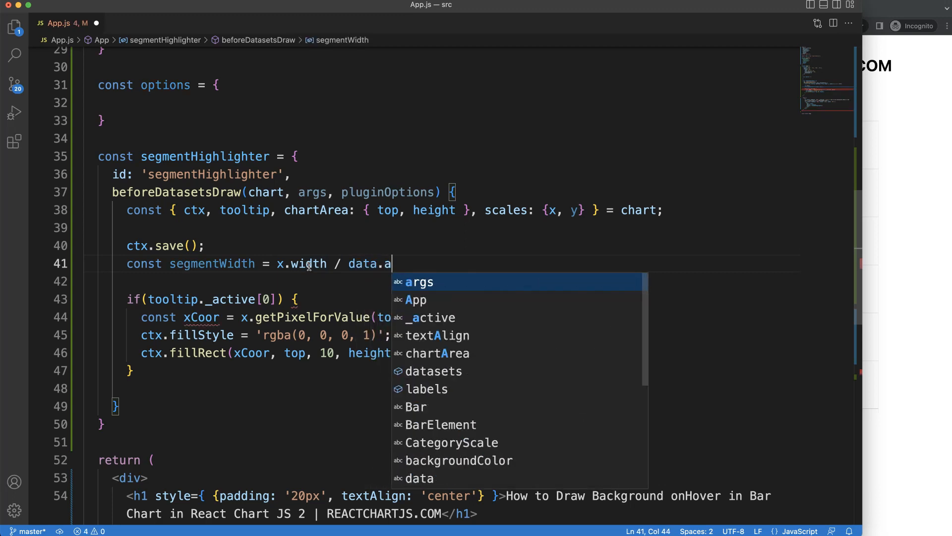
text(labels)
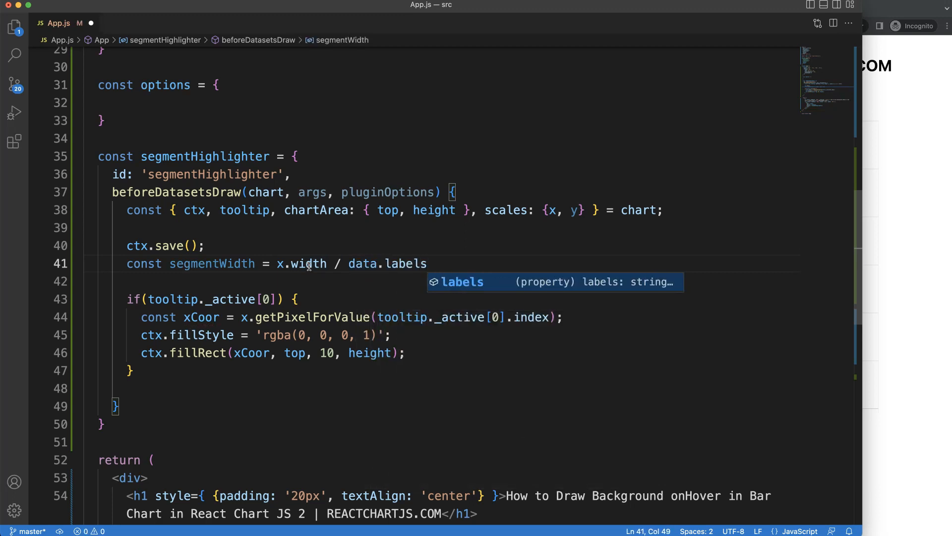
text(.)
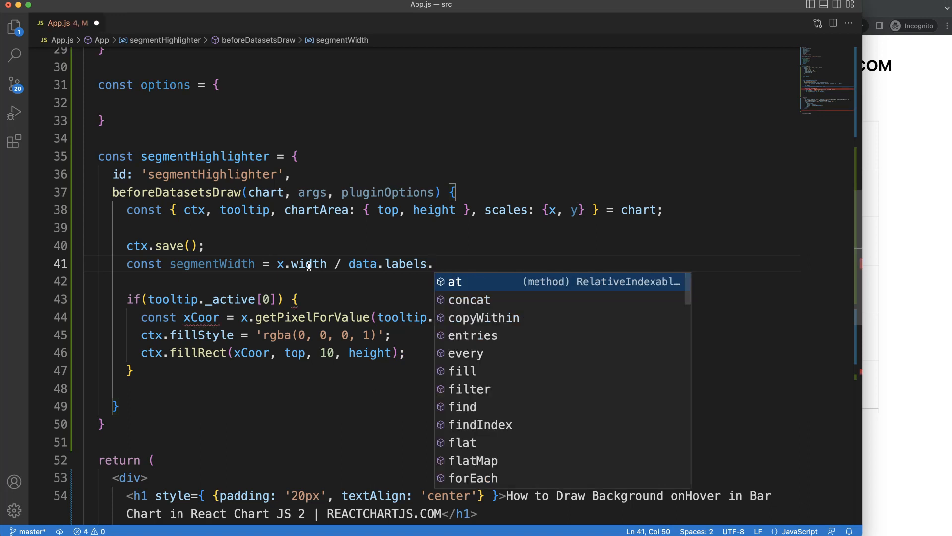
text(length)
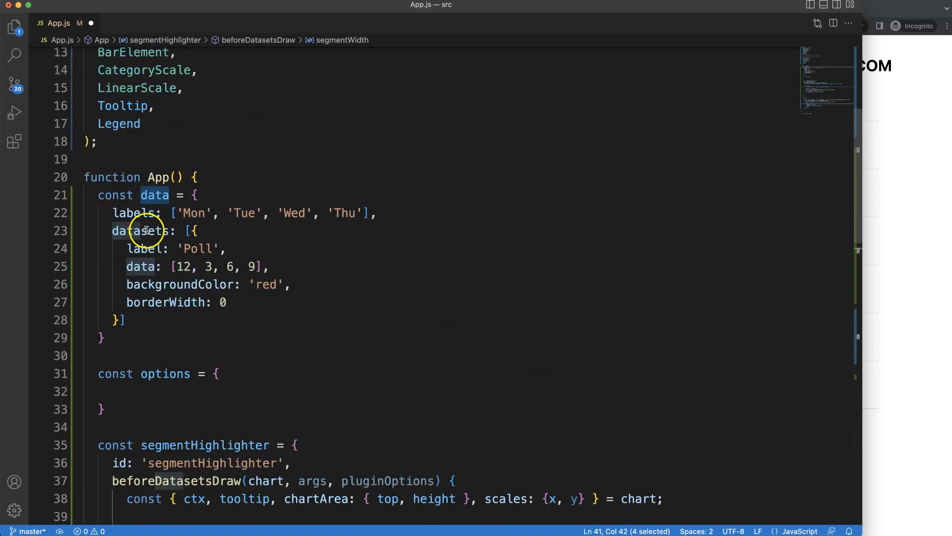
Step: Destructure data from chart and replace fillRect's fixed width 10 with segmentWidth
scroll(down, 3)
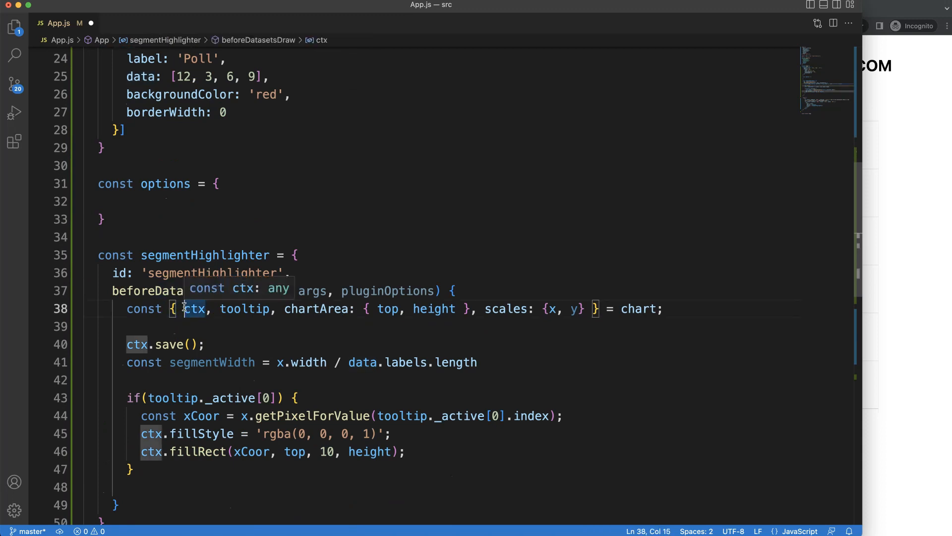
text(data,)
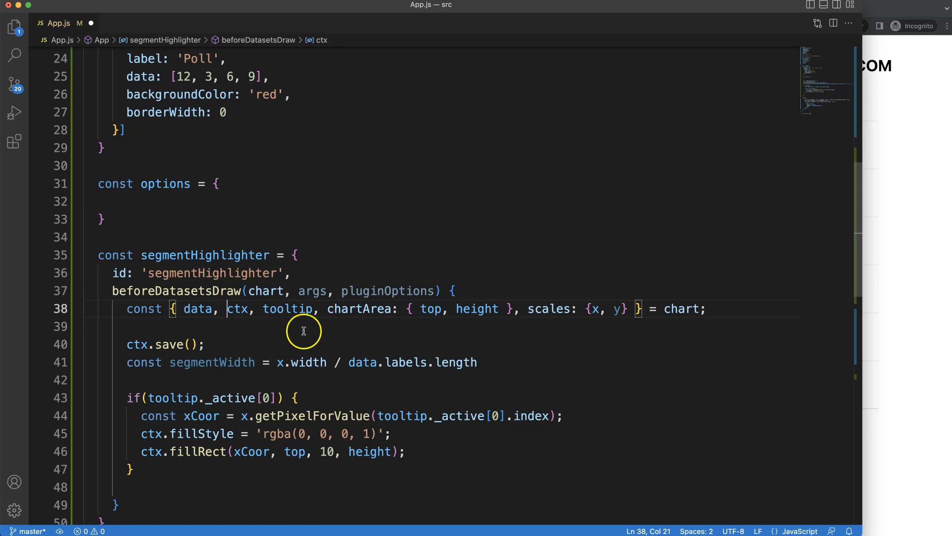
double_click(362, 362)
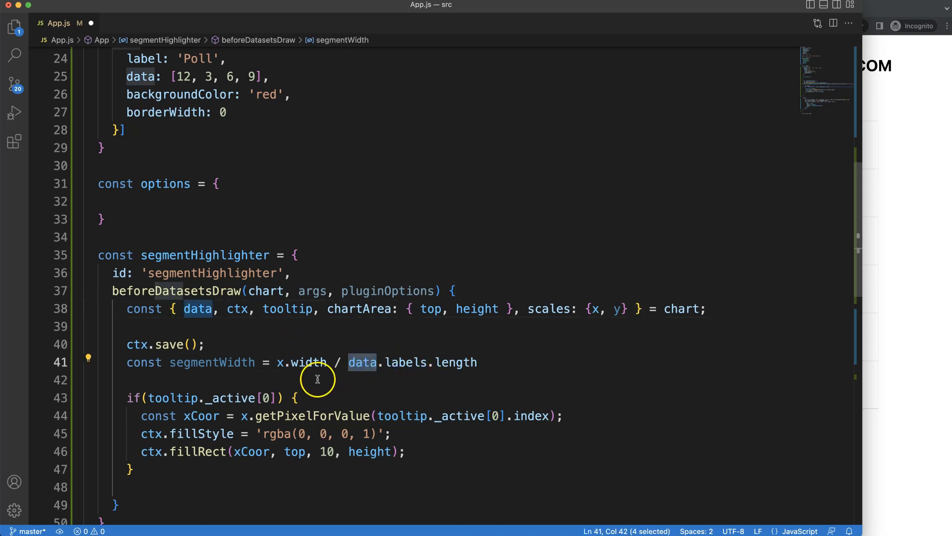
double_click(212, 362)
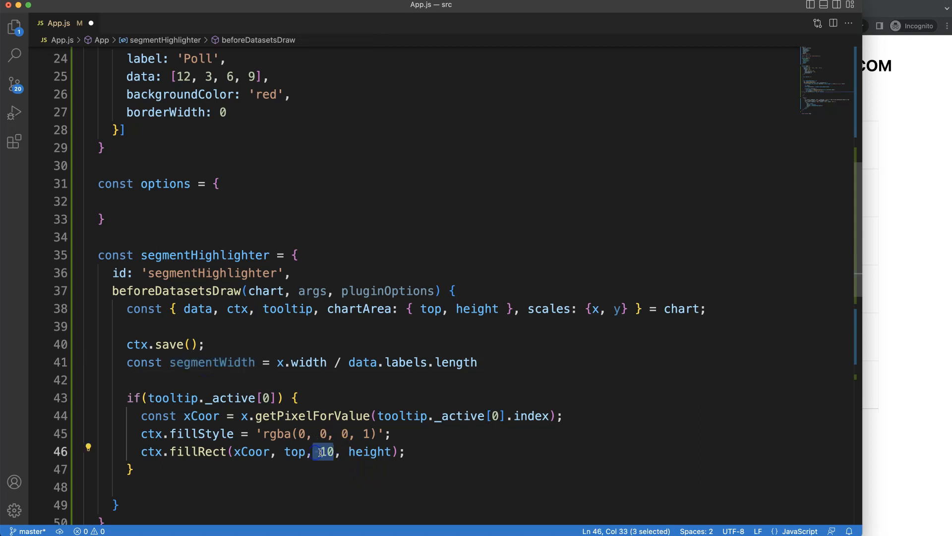
text(segmentWidth)
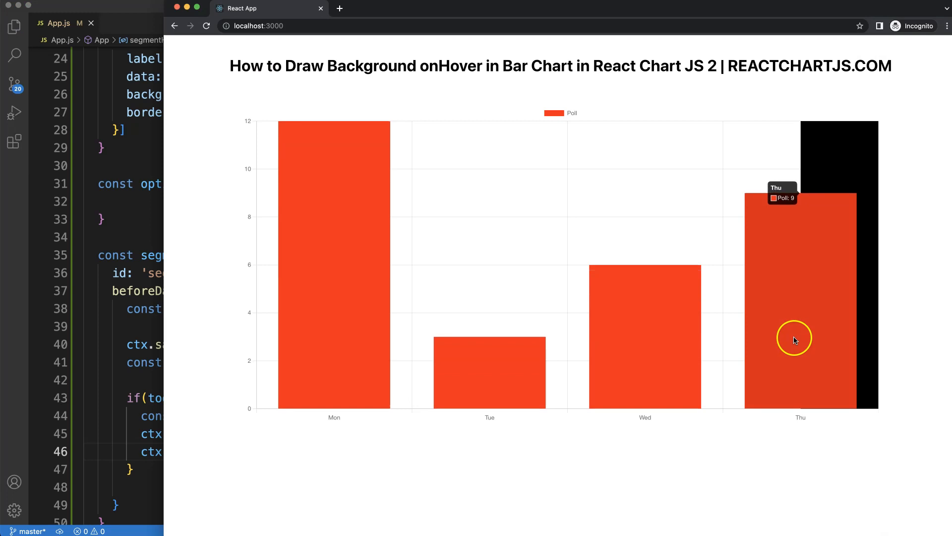
mouse_move(365, 323)
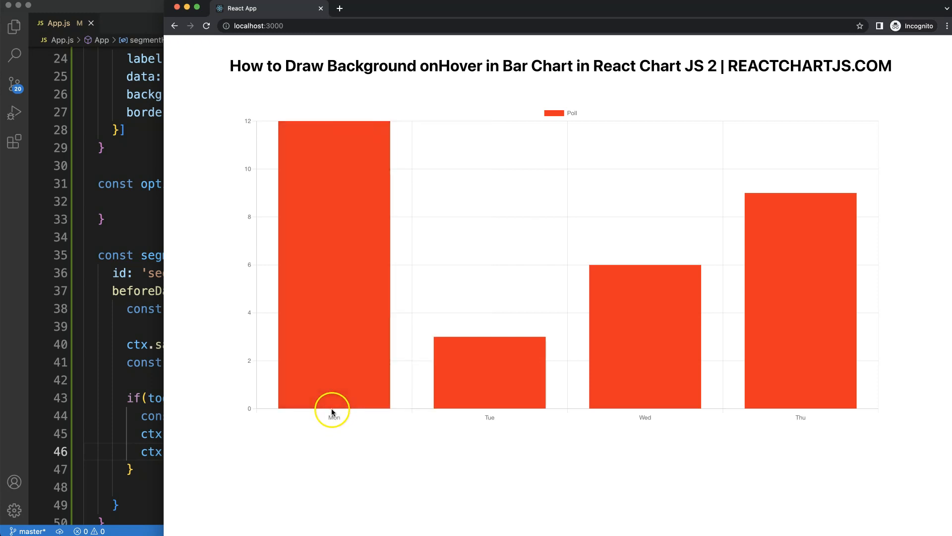
mouse_move(335, 389)
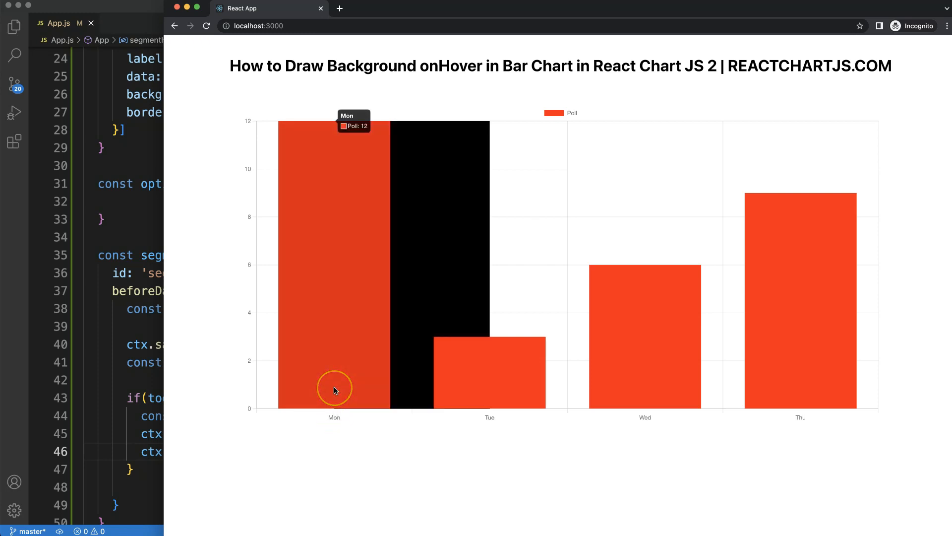
mouse_move(401, 325)
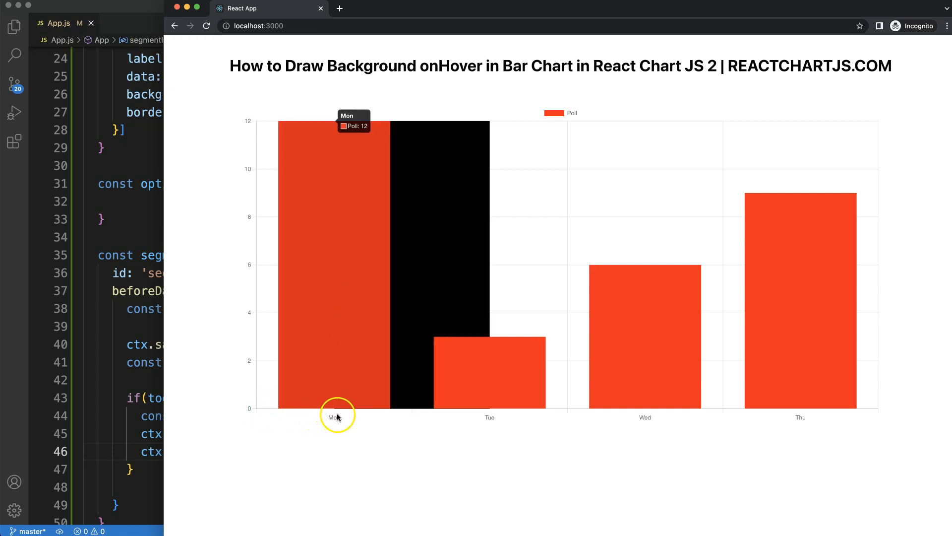
mouse_move(338, 397)
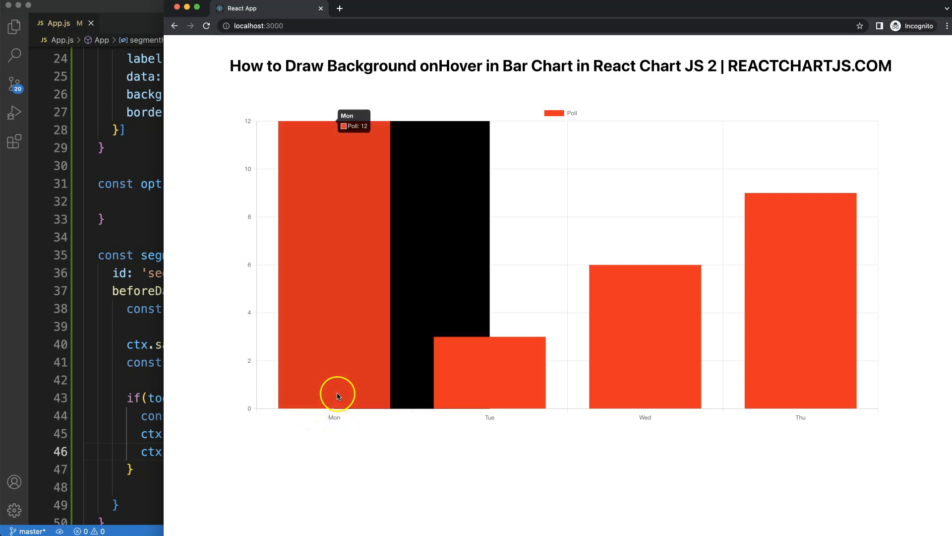
mouse_move(363, 377)
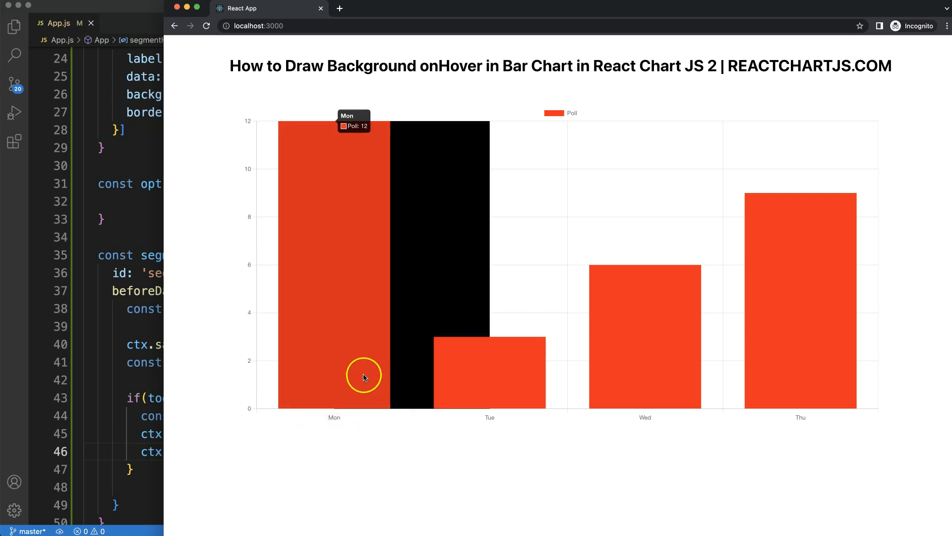
mouse_move(341, 153)
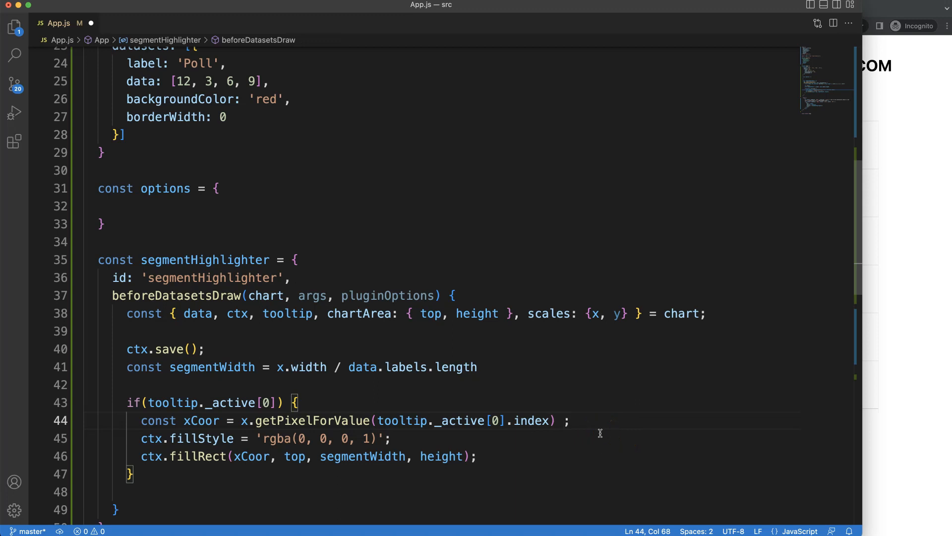
Step: Make xCoor subtract segmentWidth / 2 from the hovered bar's pixel position
text(-)
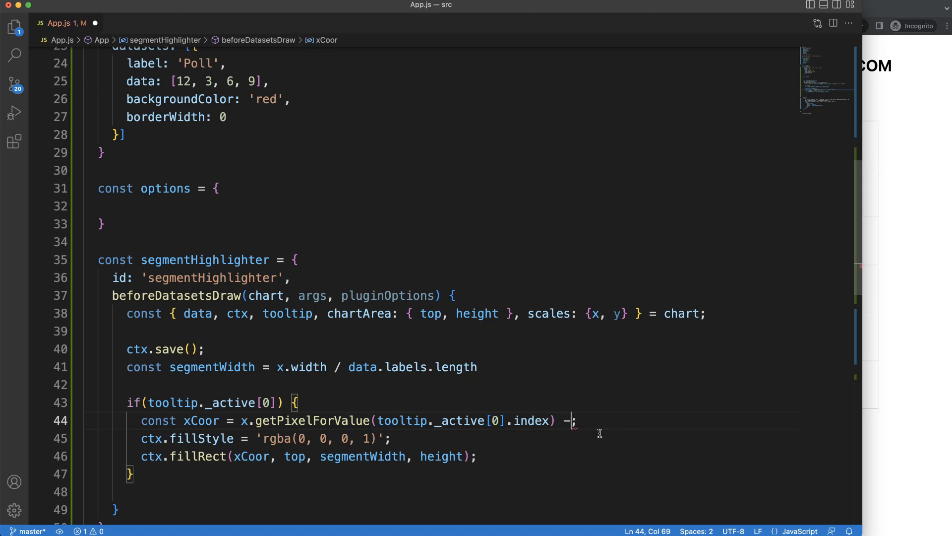
double_click(212, 367)
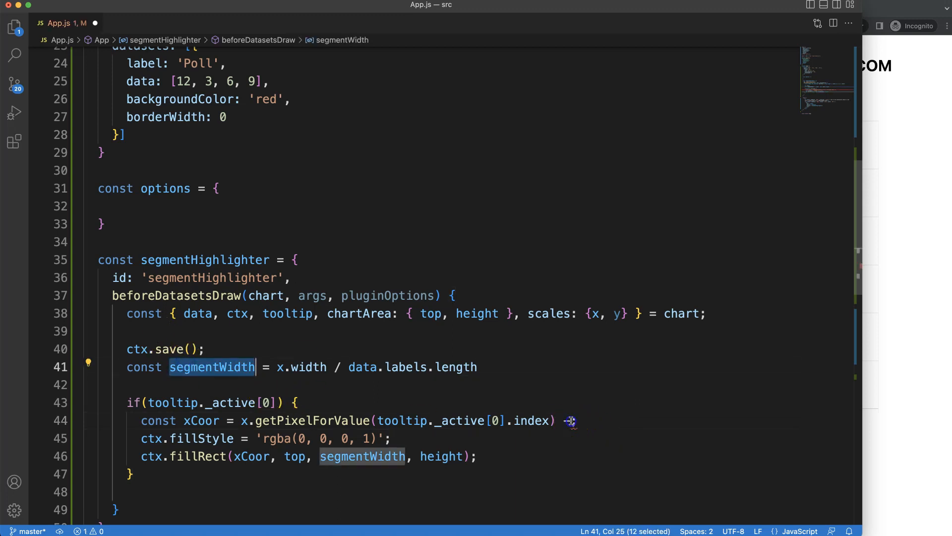
text(segmentWidth / 2)
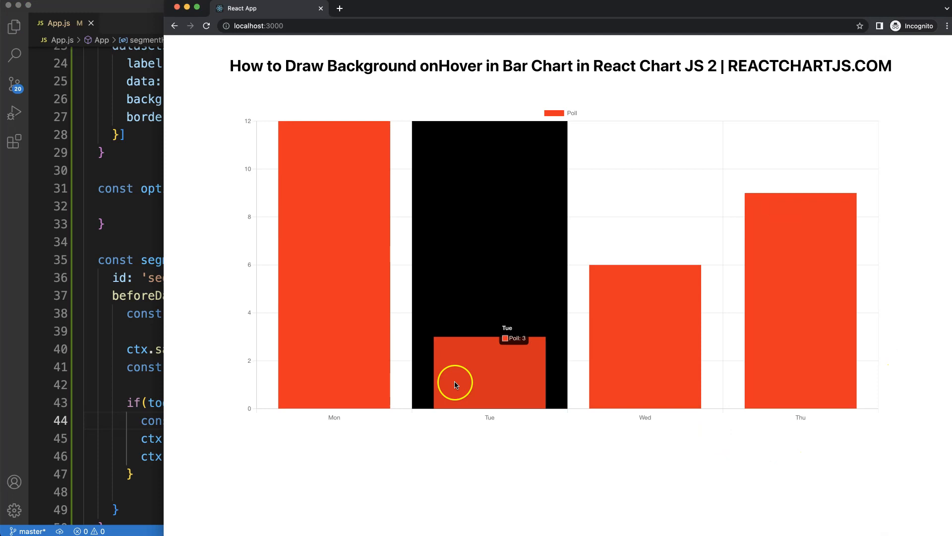
mouse_move(821, 332)
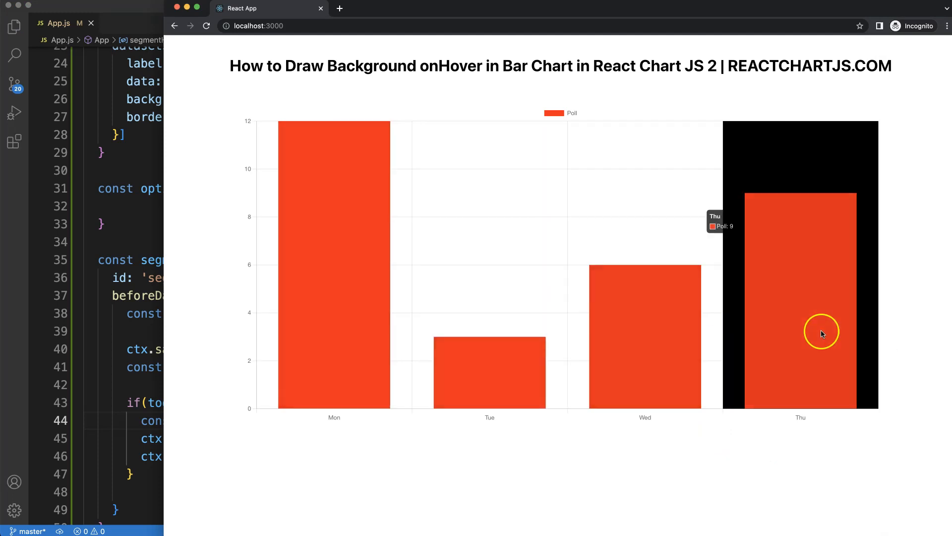
mouse_move(375, 377)
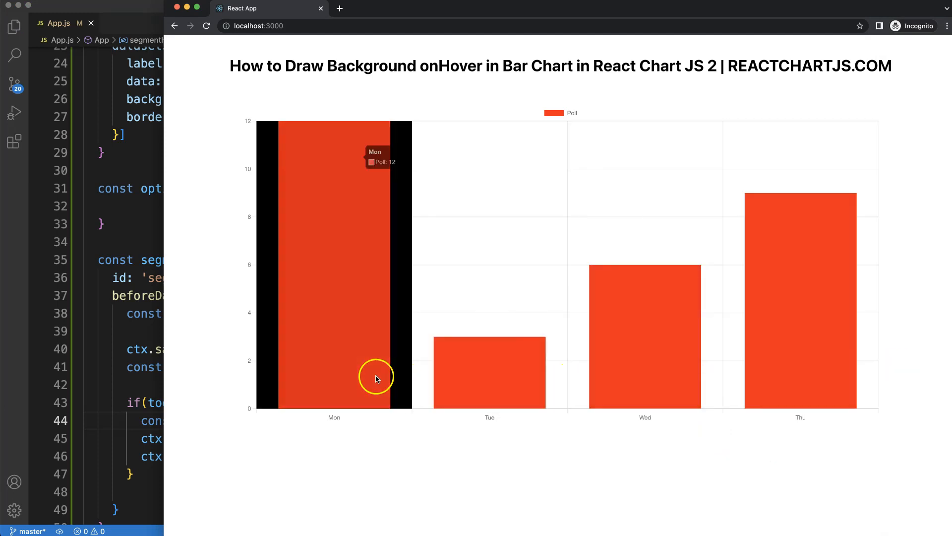
mouse_move(261, 276)
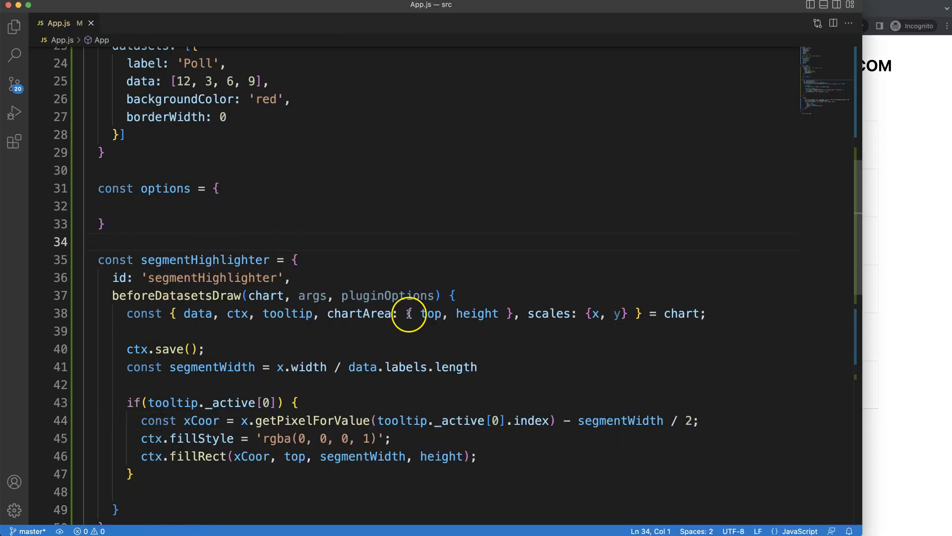
Step: Change the highlight fillStyle to a translucent grey
double_click(364, 438)
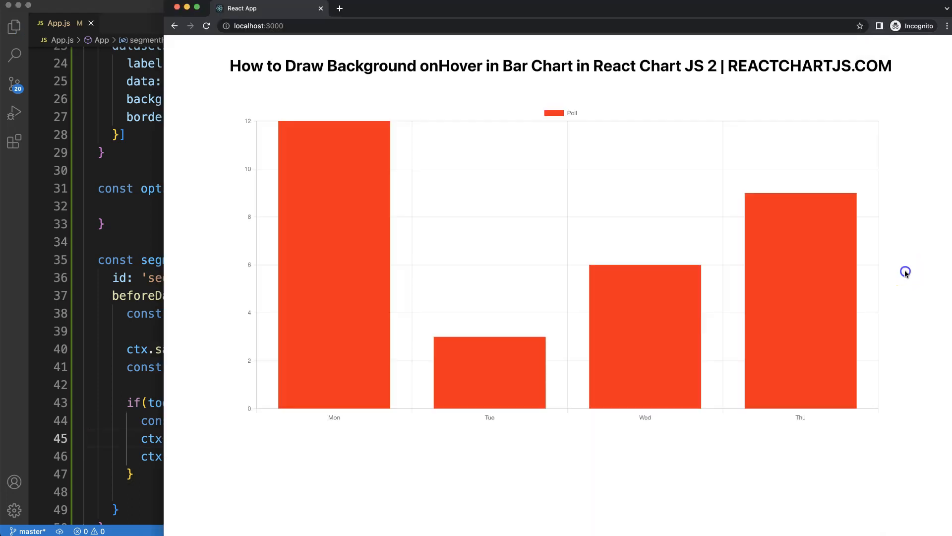
mouse_move(672, 318)
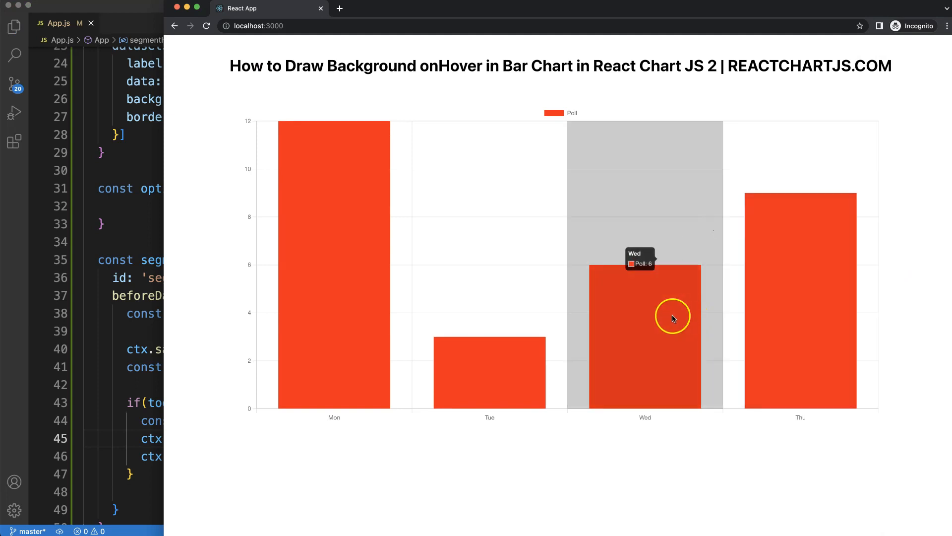